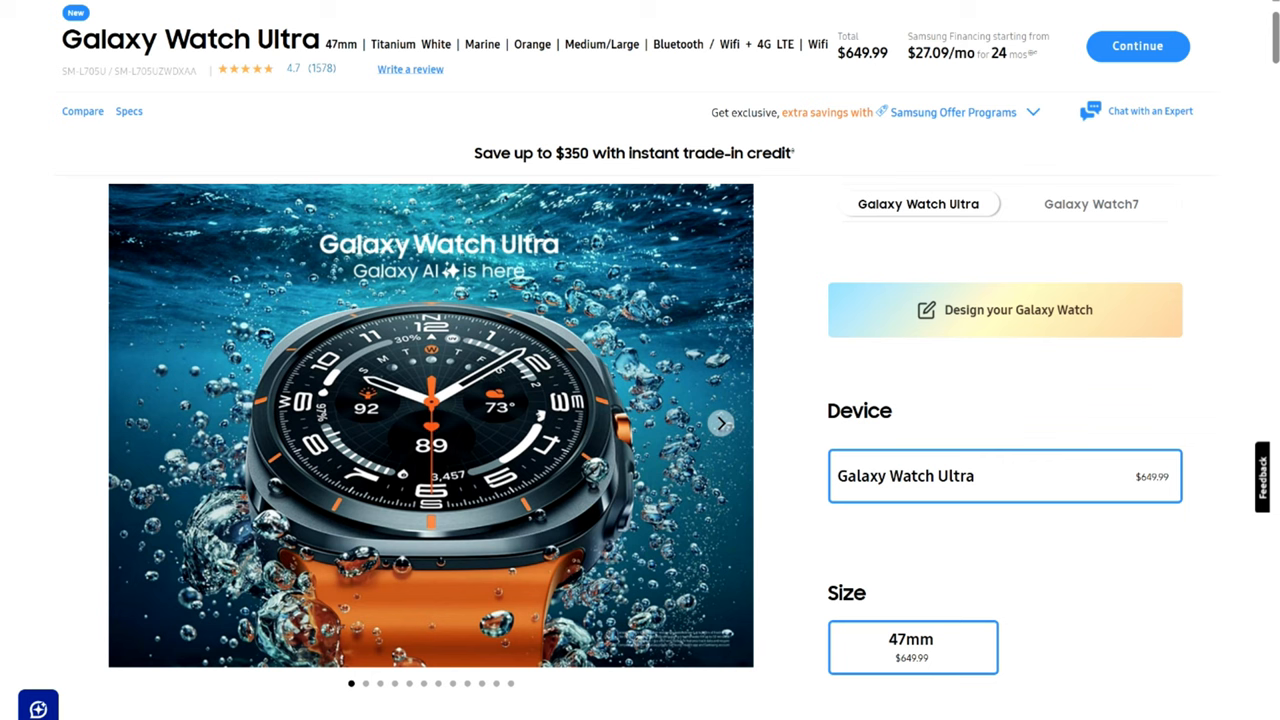
mouse_move(728, 568)
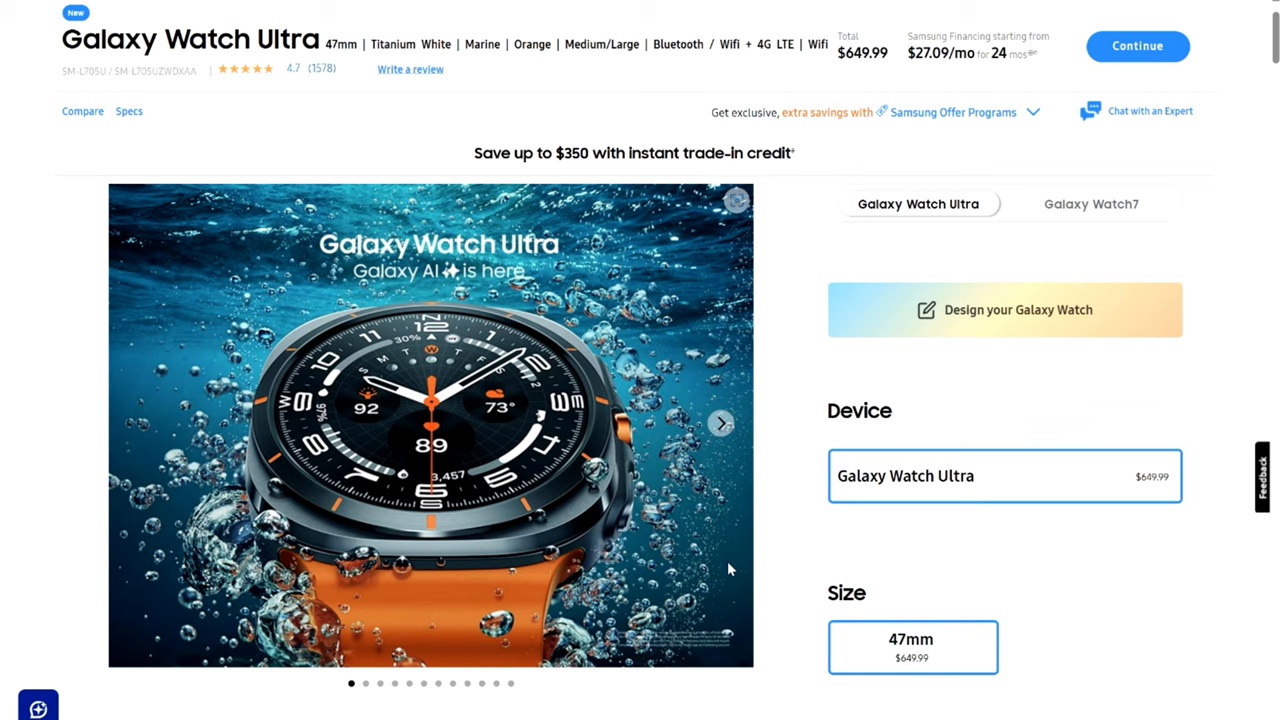
mouse_move(800, 382)
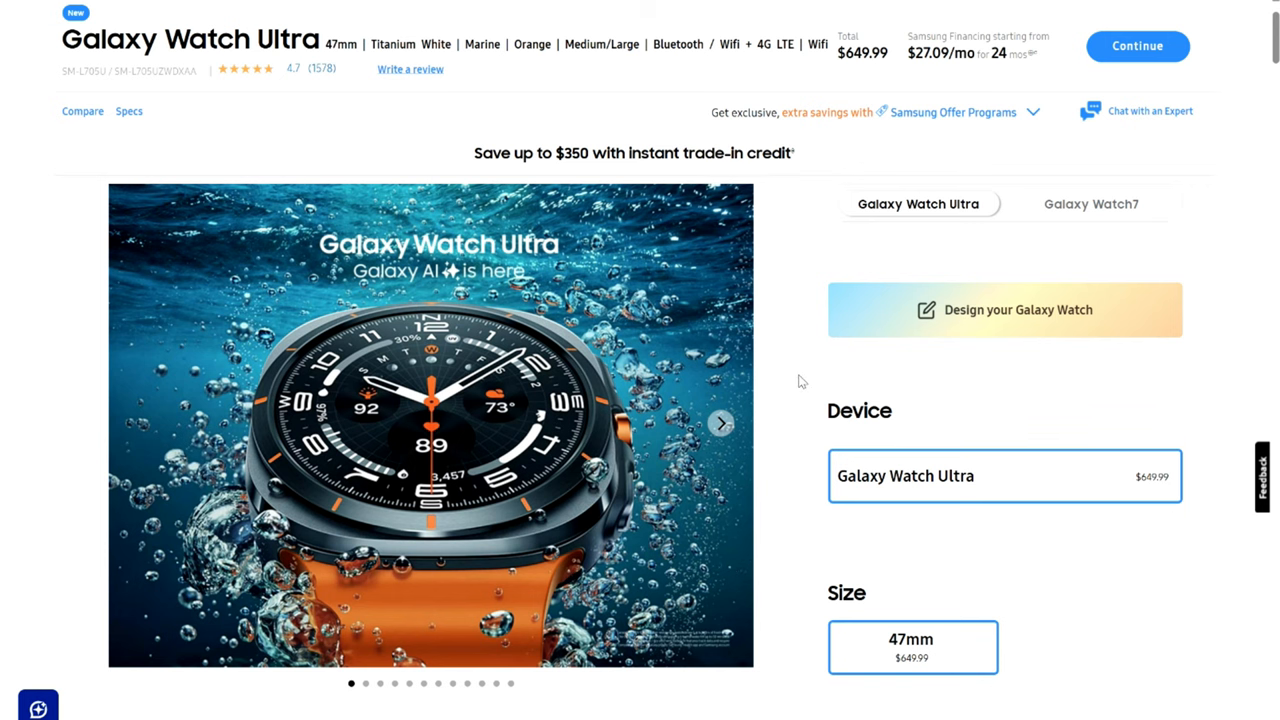
Scroll past the 47mm, Titanium White, Marine band and 4G LTE choices to the Samsung Trade-in section
scroll("down", 3)
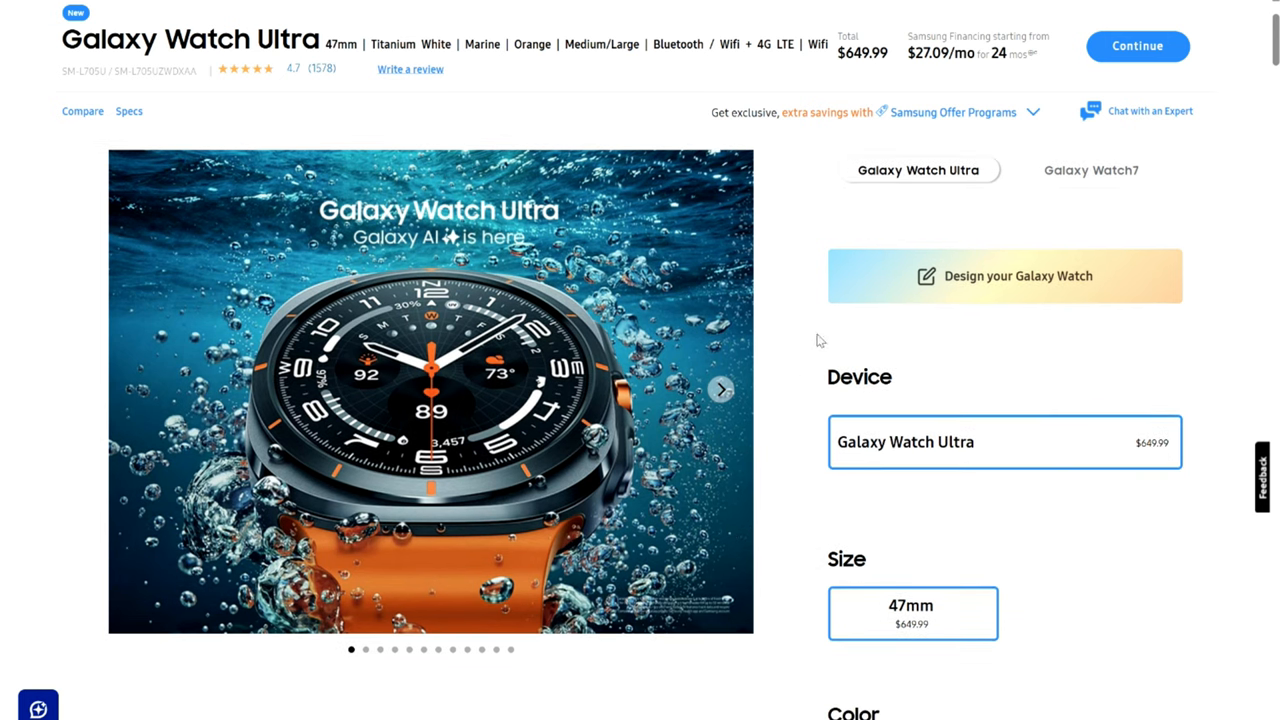
scroll("down", 3)
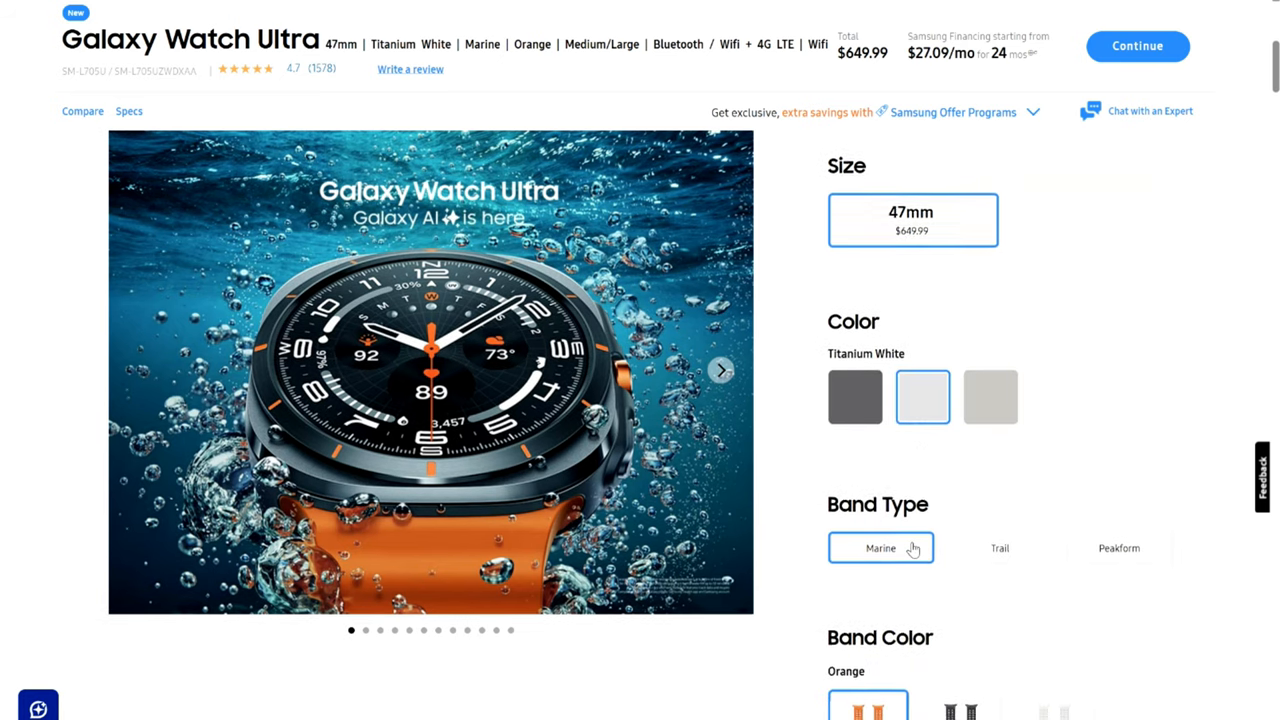
scroll("down", 3)
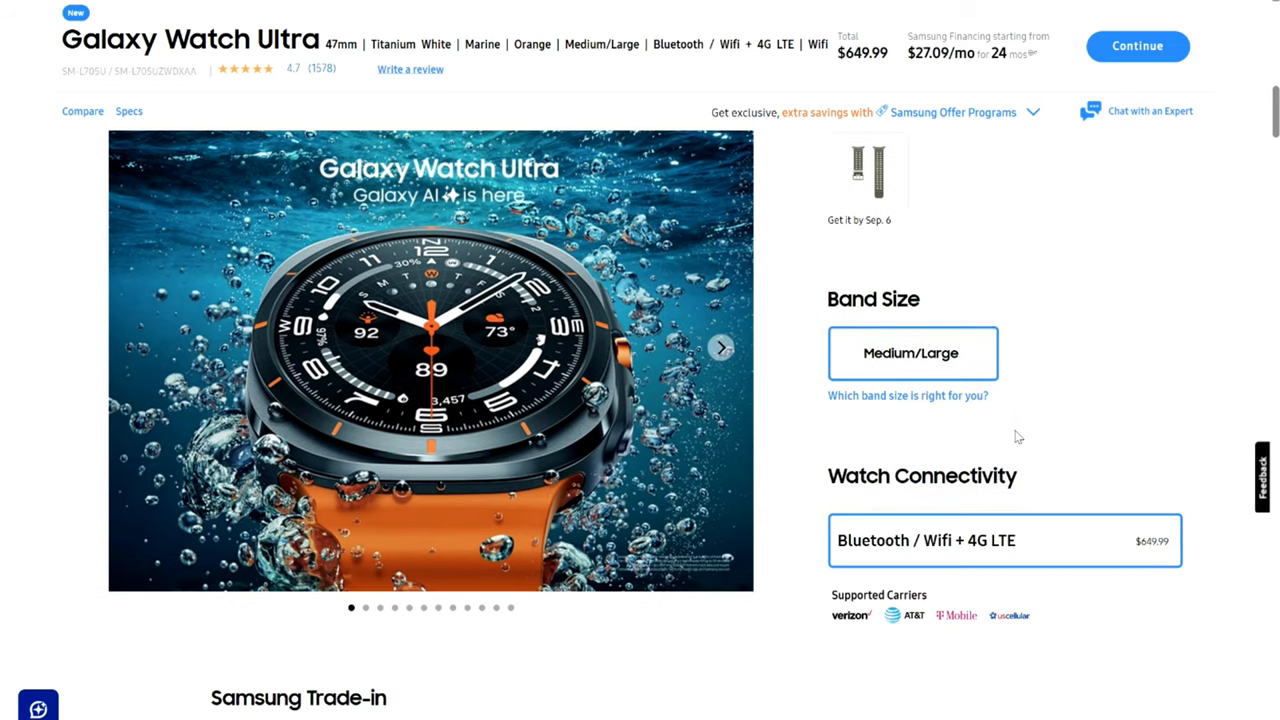
scroll("down", 3)
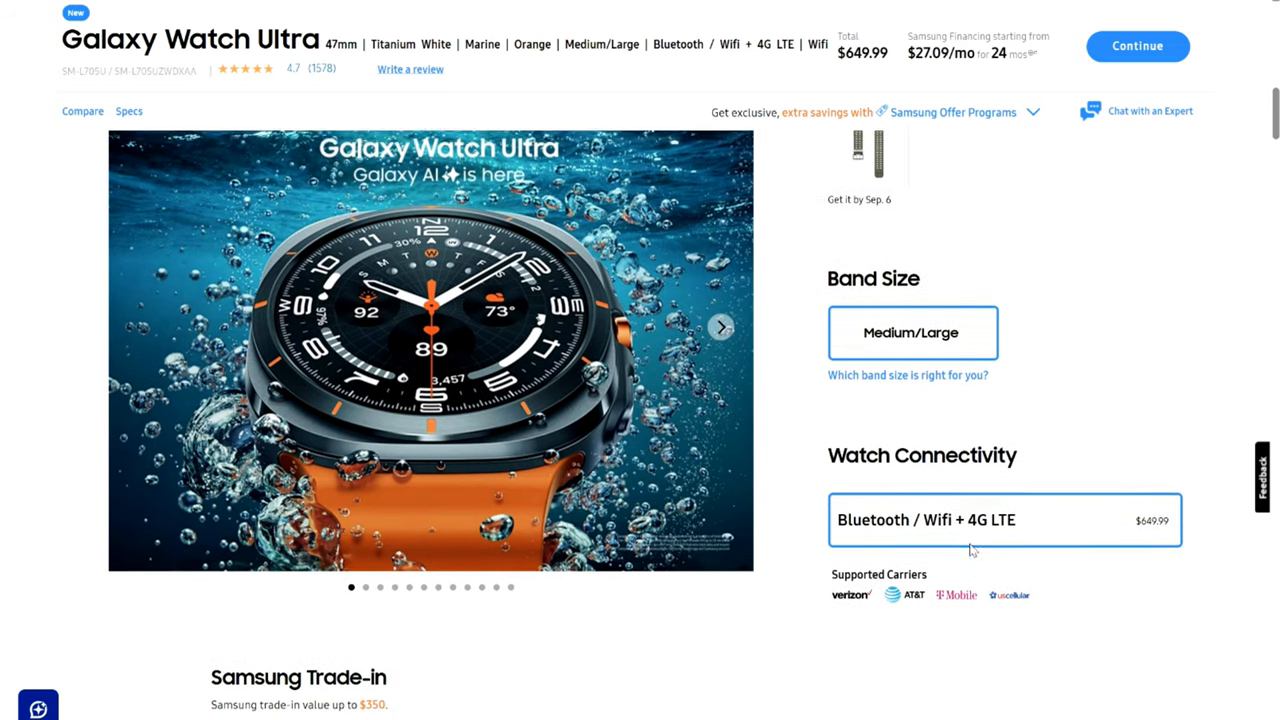
scroll("down", 3)
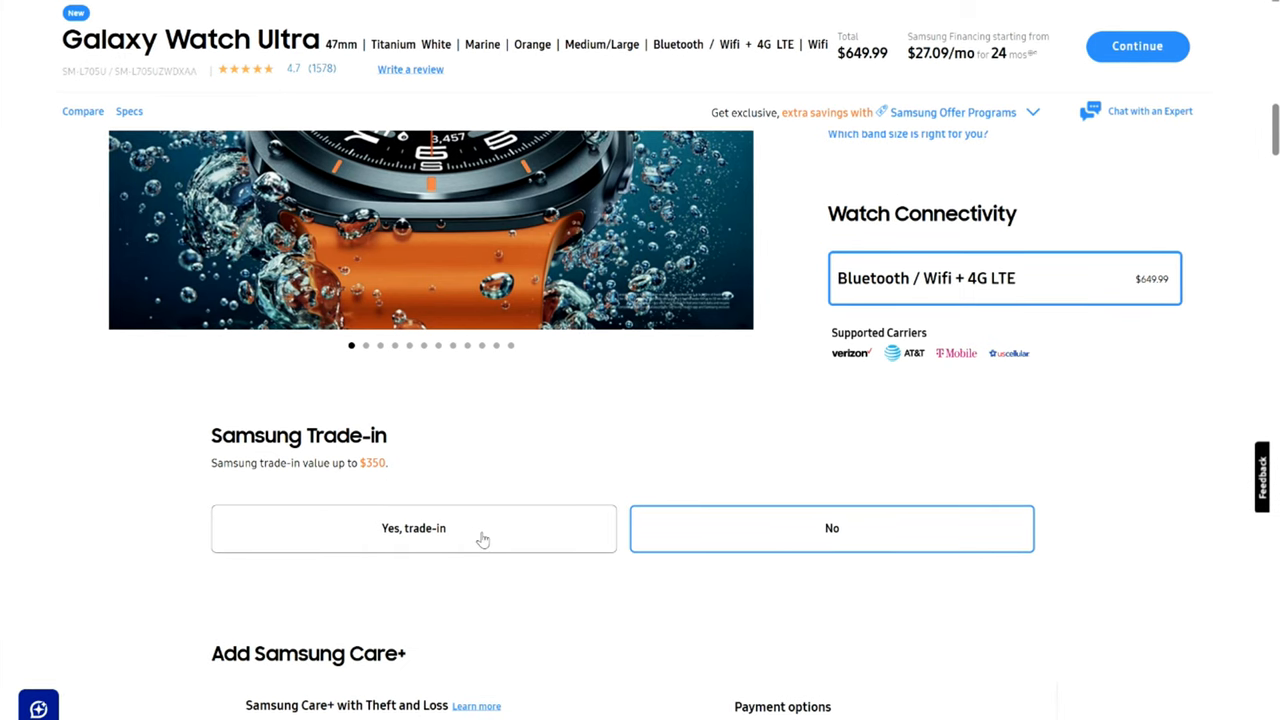
Choose 'Yes, trade-in' with a Galaxy Watch5 at $200 and browse other watch models' credits
left_click(412, 528)
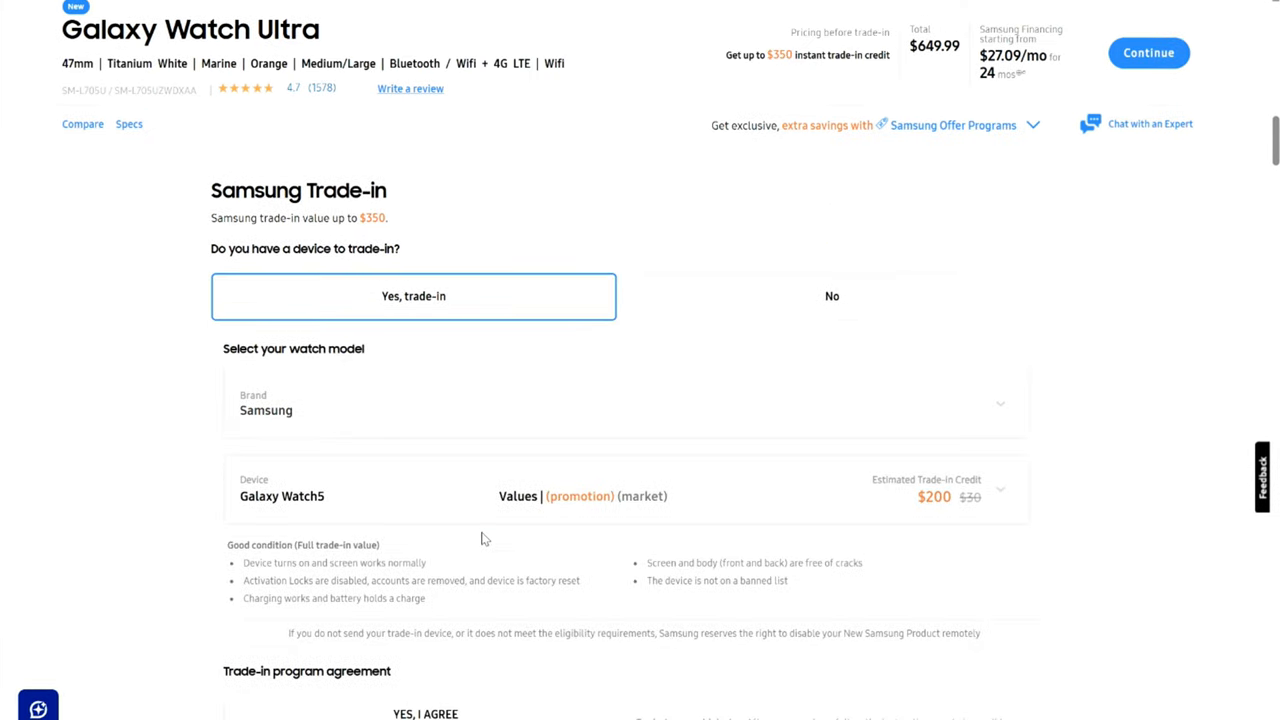
mouse_move(570, 544)
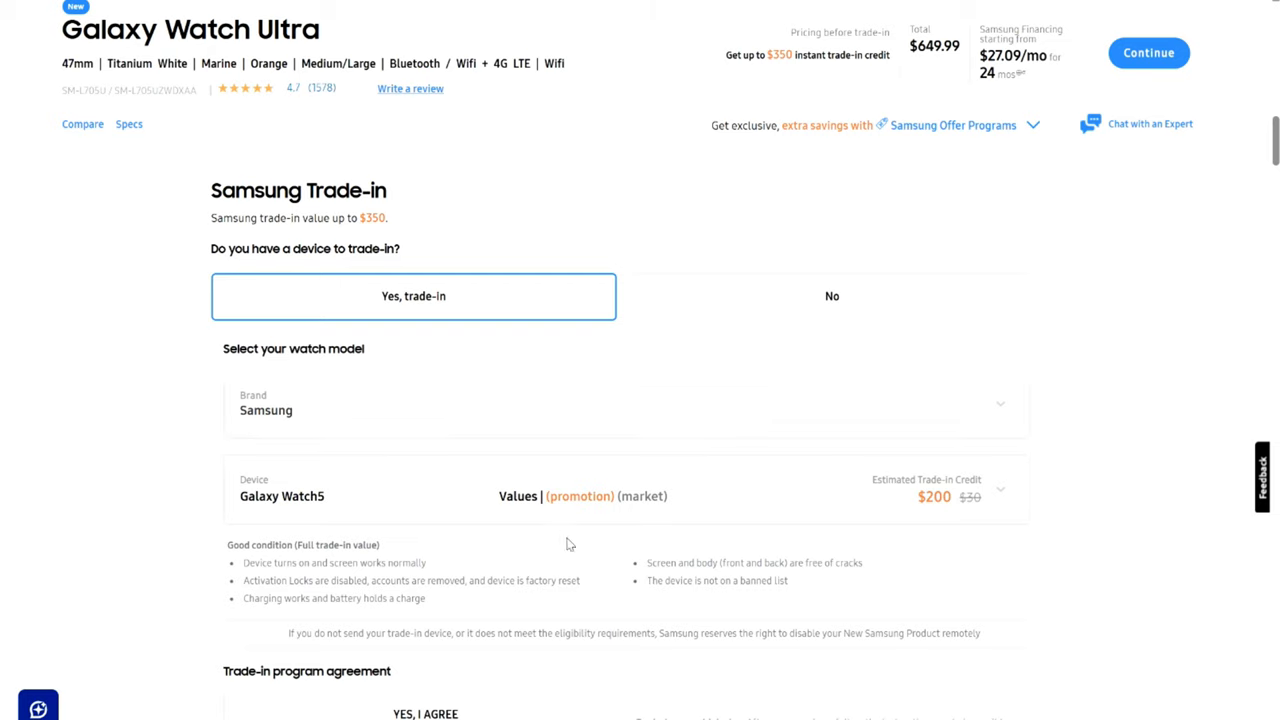
mouse_move(976, 448)
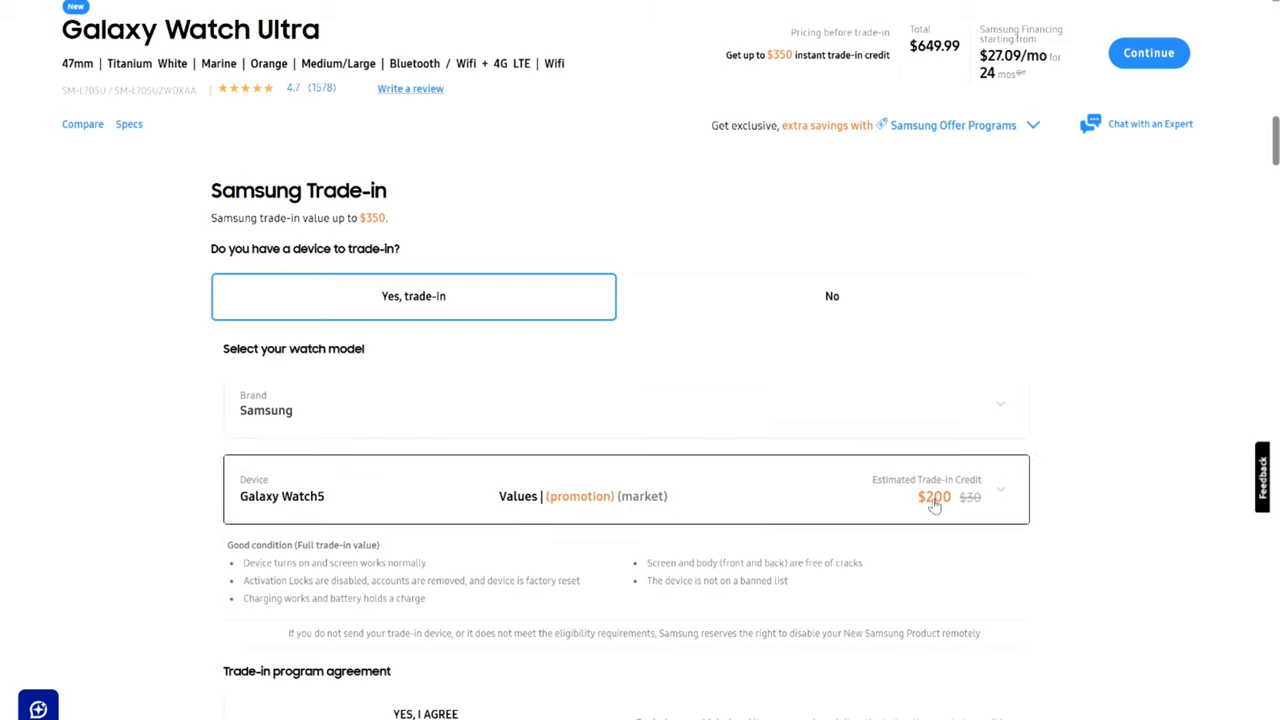
left_click(1000, 490)
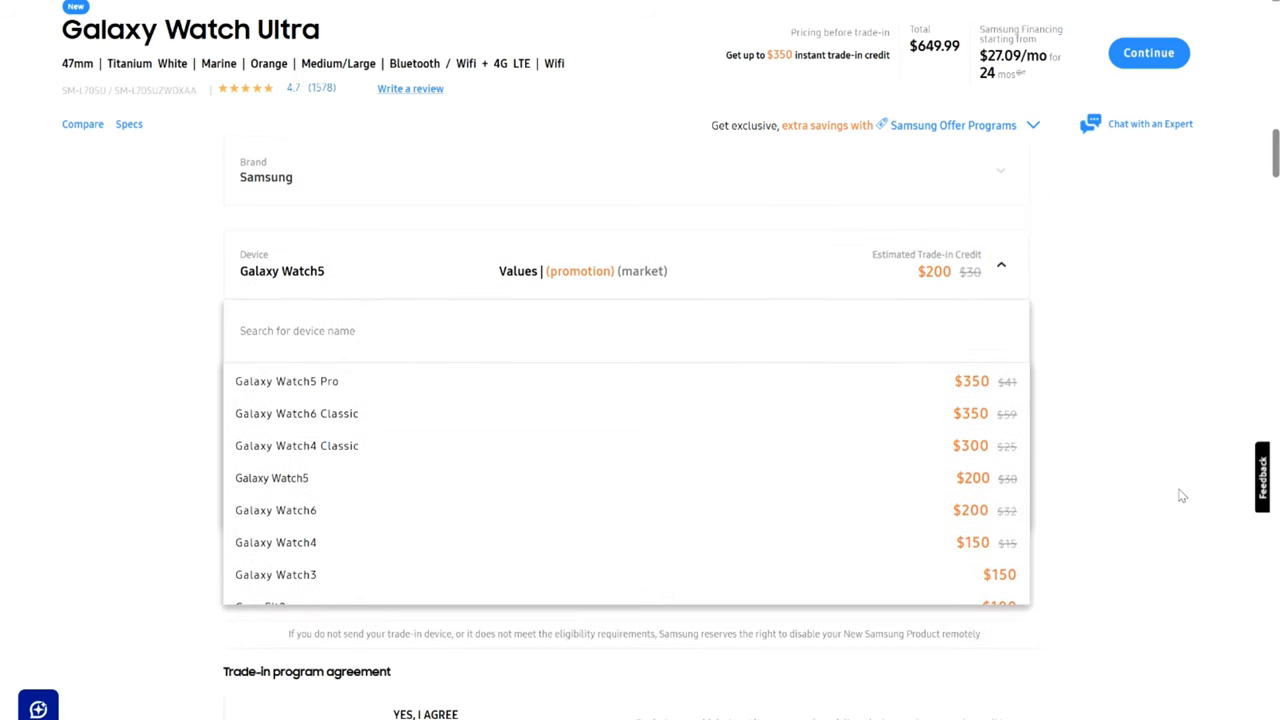
mouse_move(488, 388)
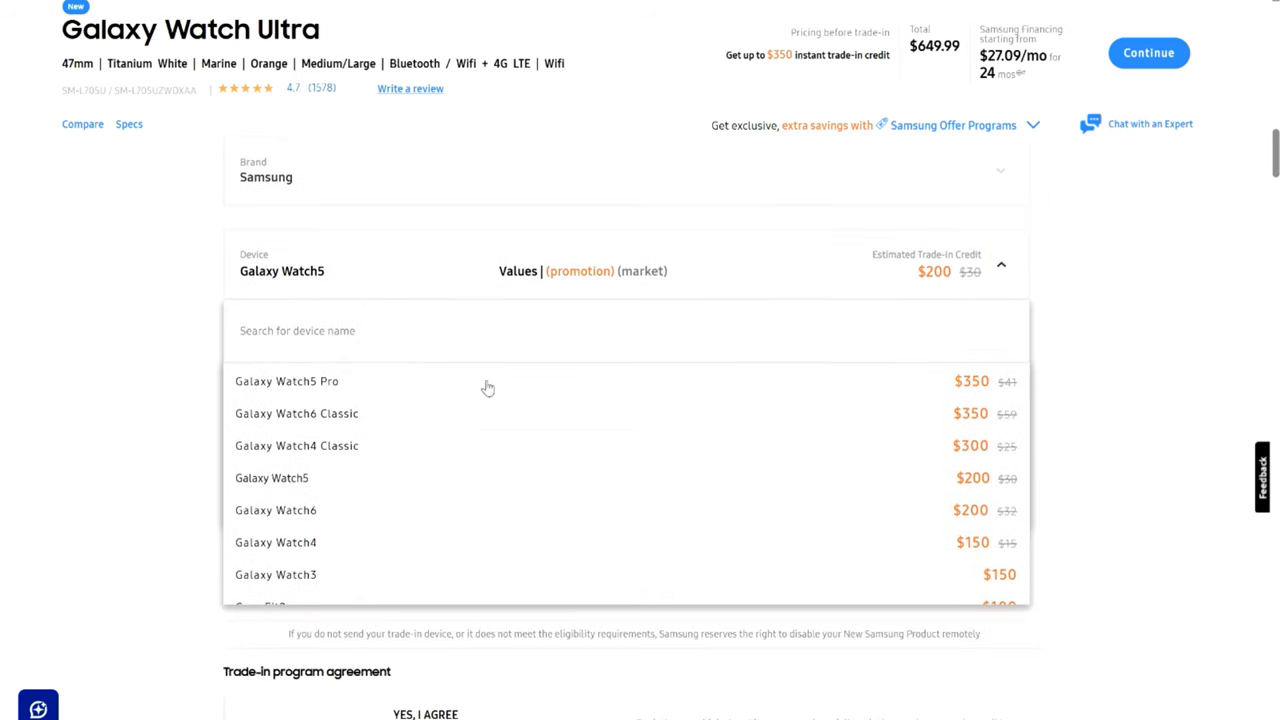
mouse_move(548, 448)
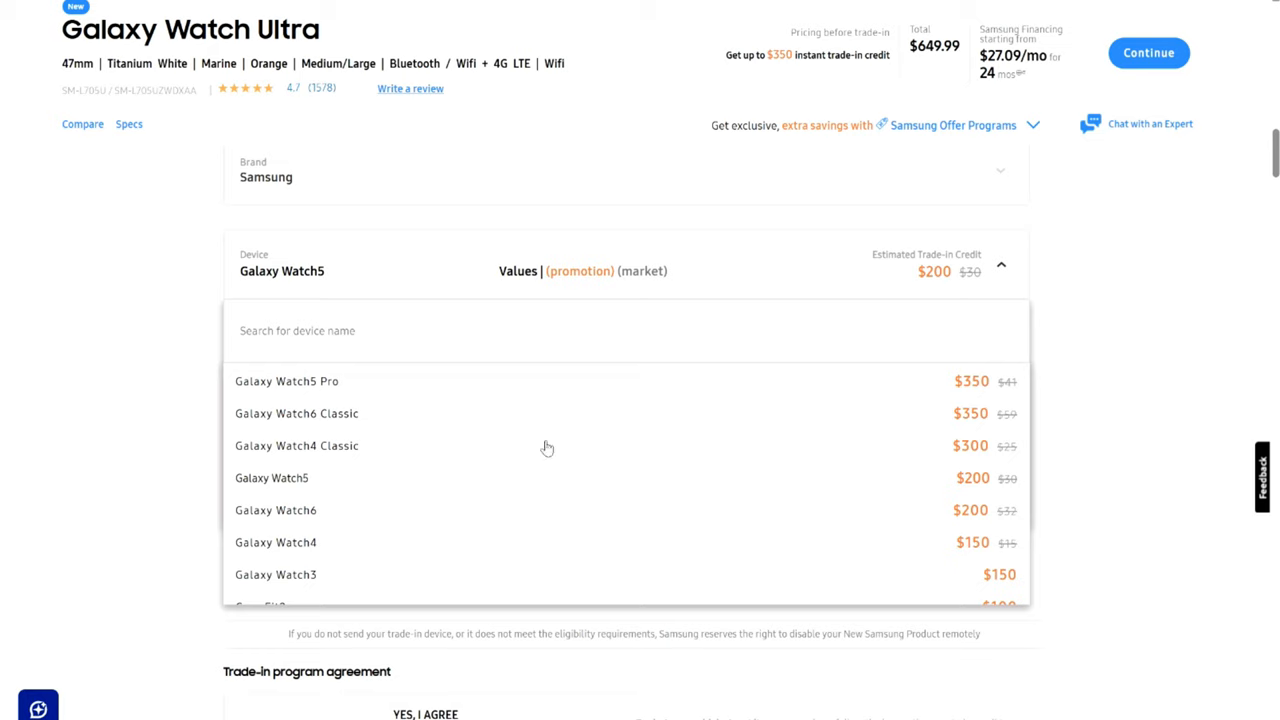
mouse_move(316, 430)
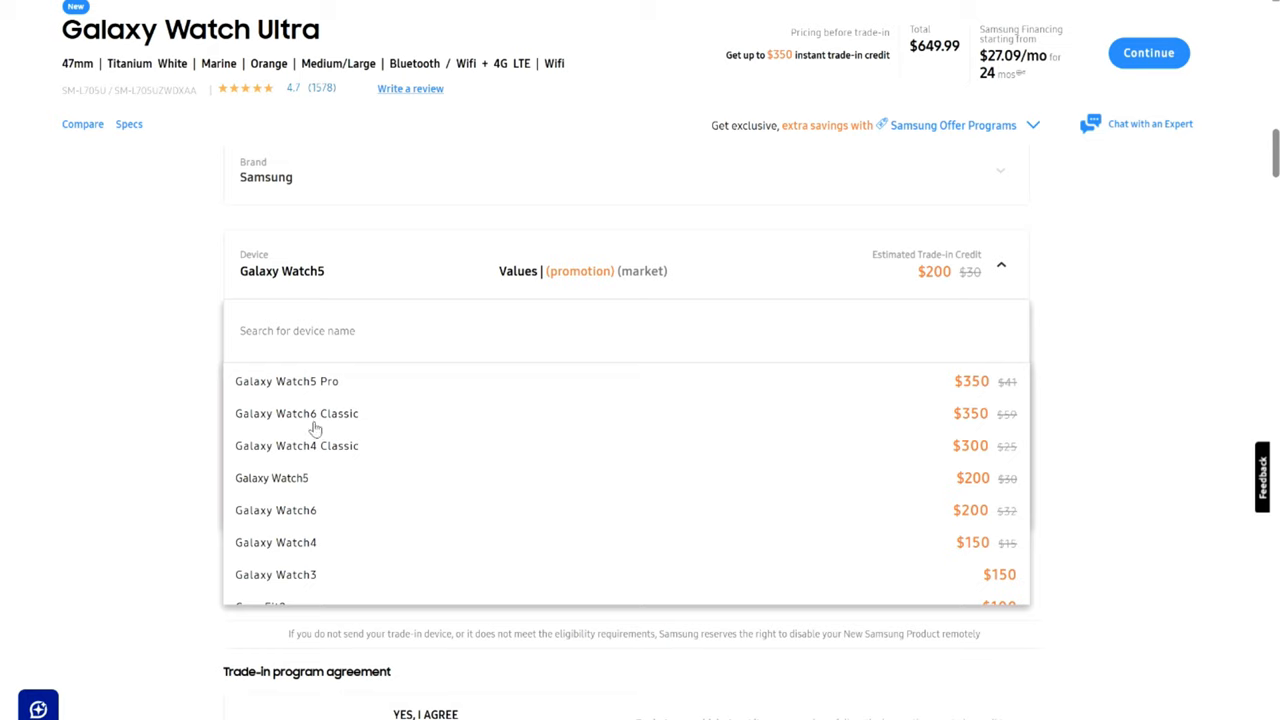
mouse_move(556, 456)
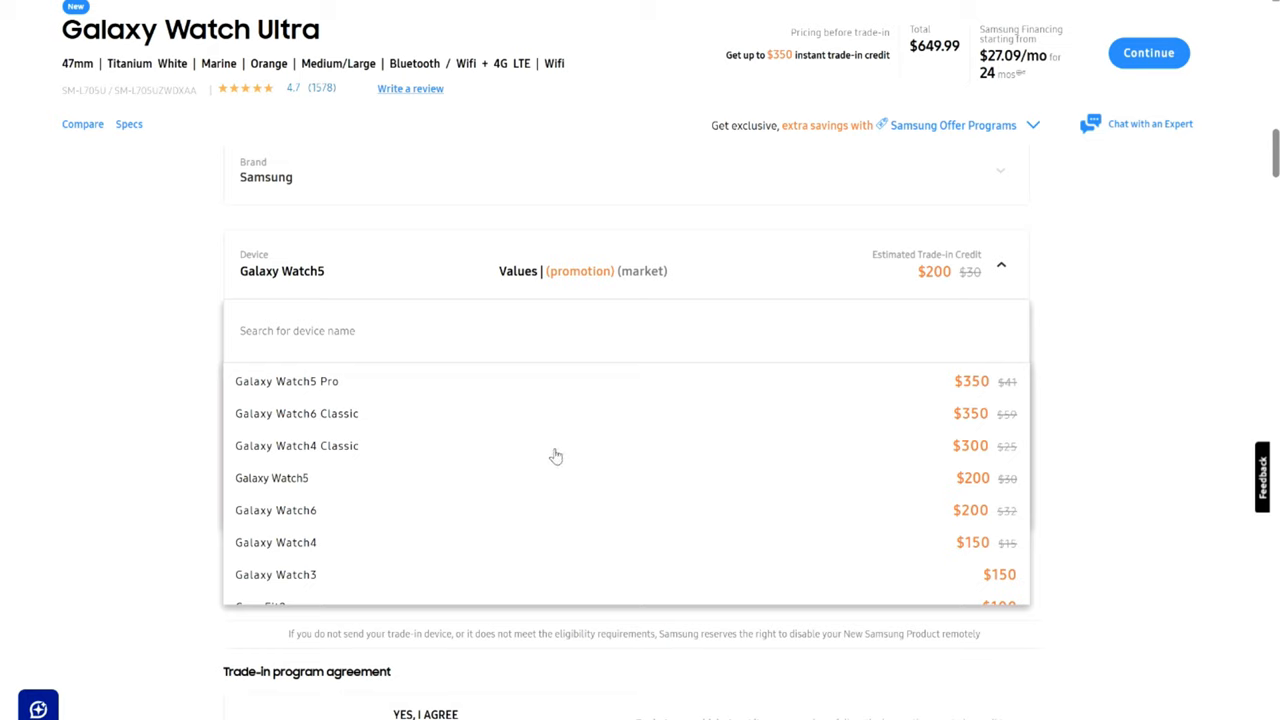
mouse_move(972, 528)
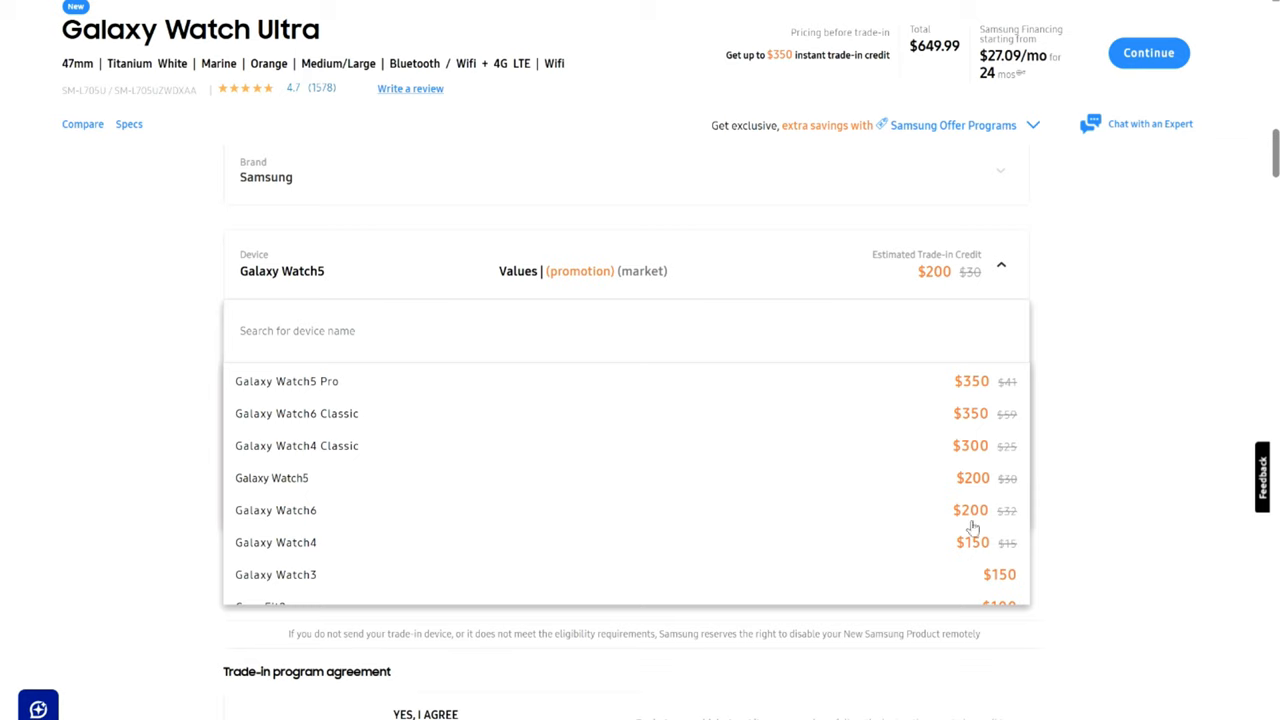
scroll("down", 3)
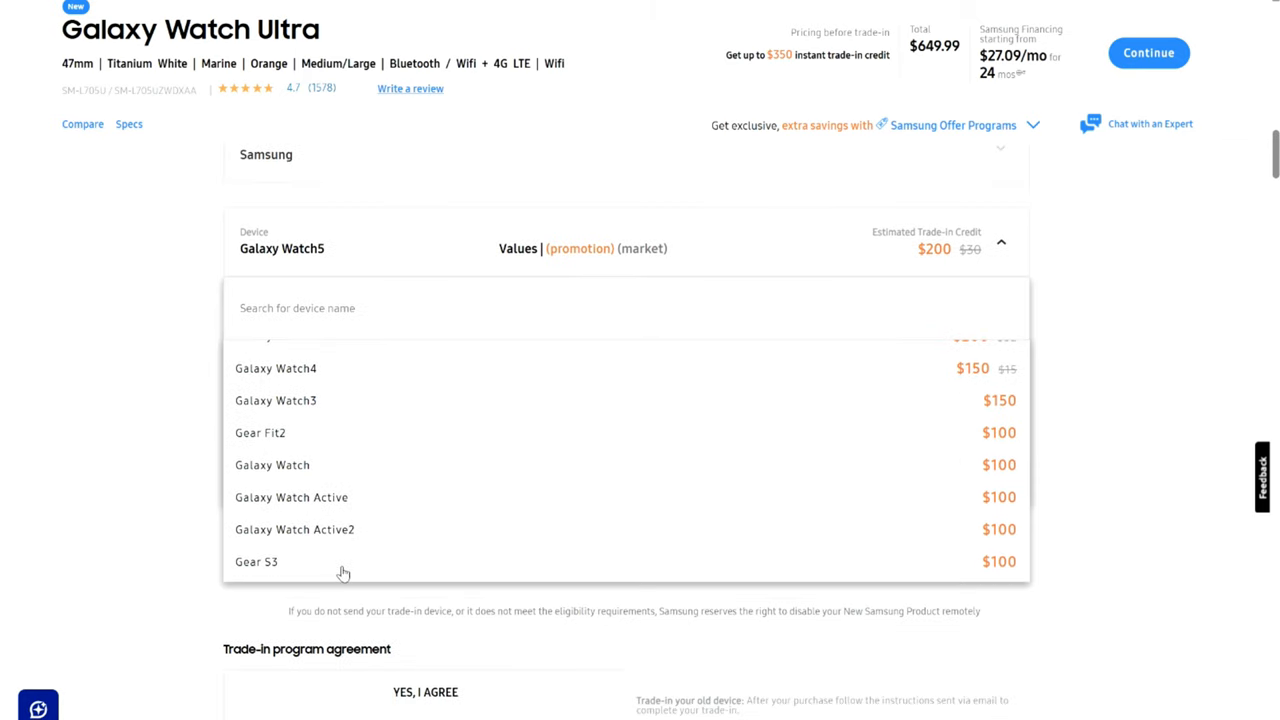
mouse_move(794, 532)
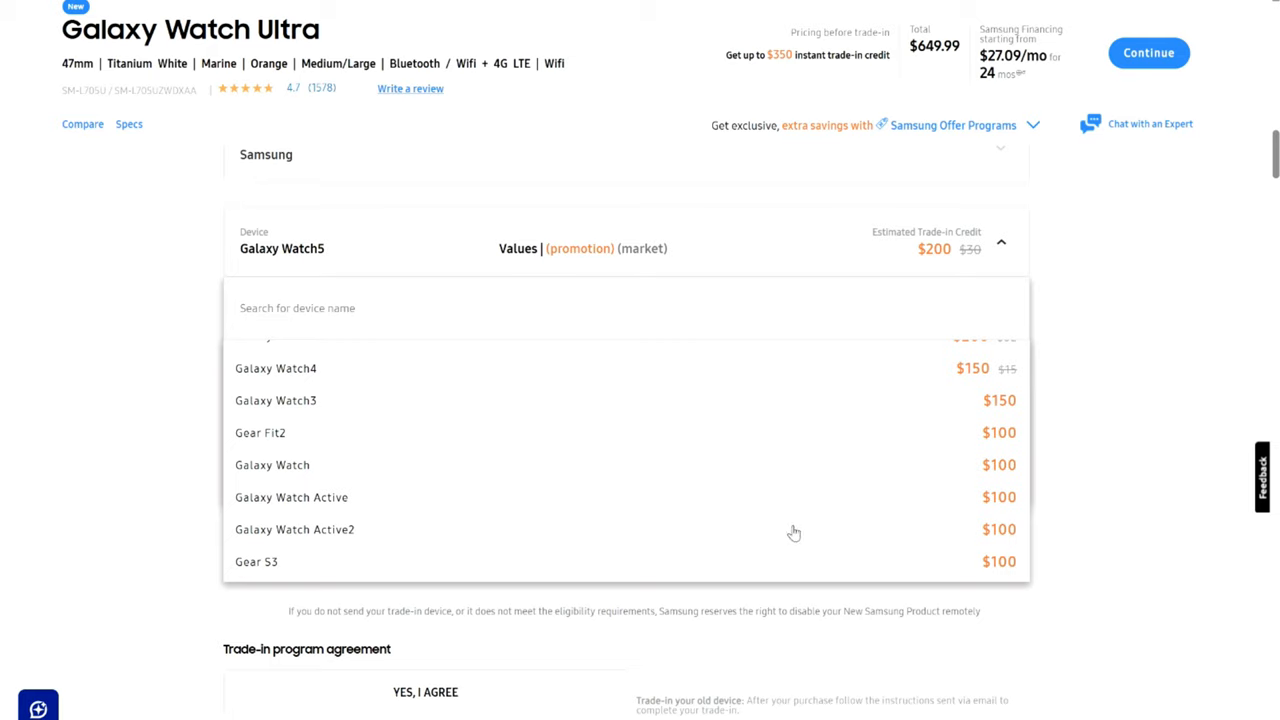
mouse_move(1018, 498)
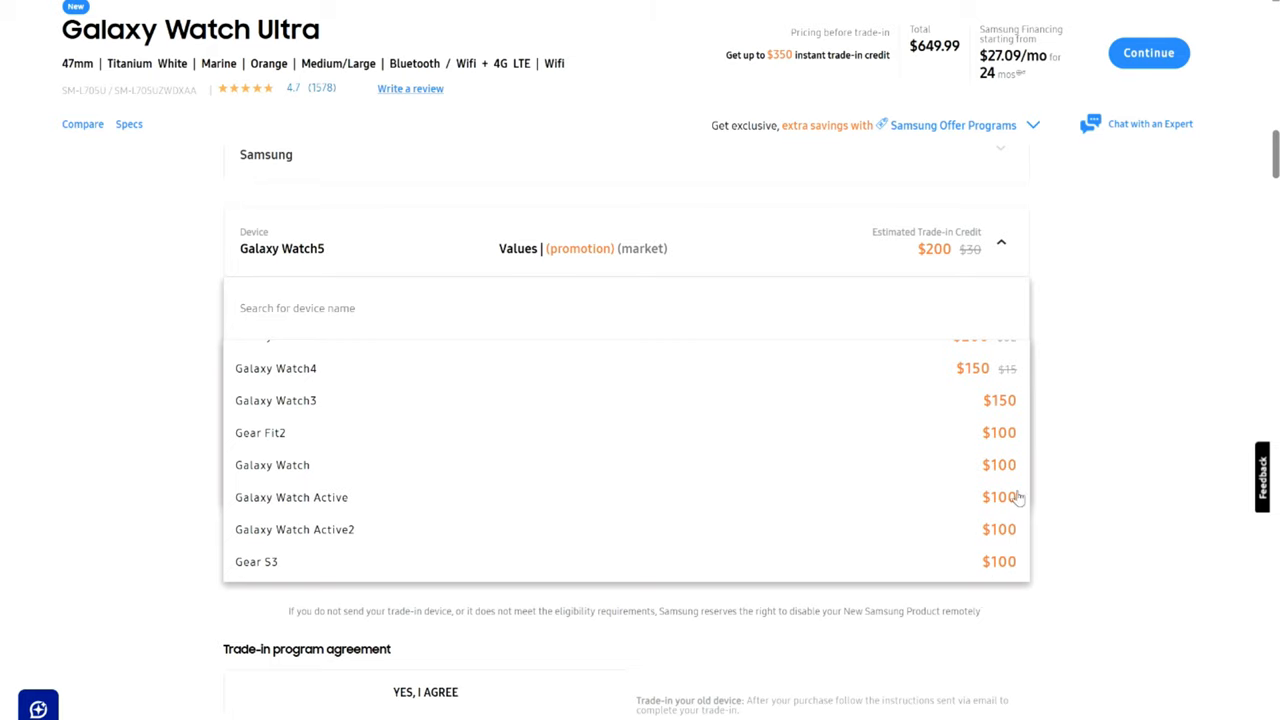
mouse_move(982, 582)
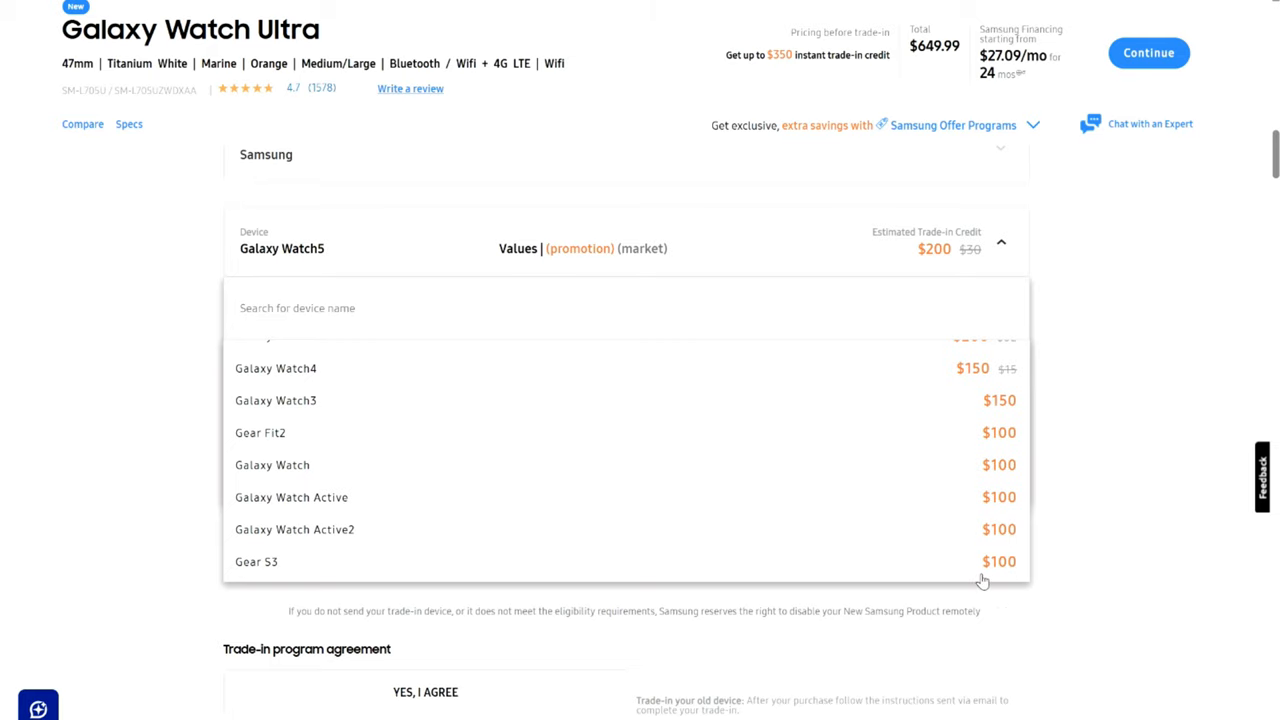
scroll("down", 3)
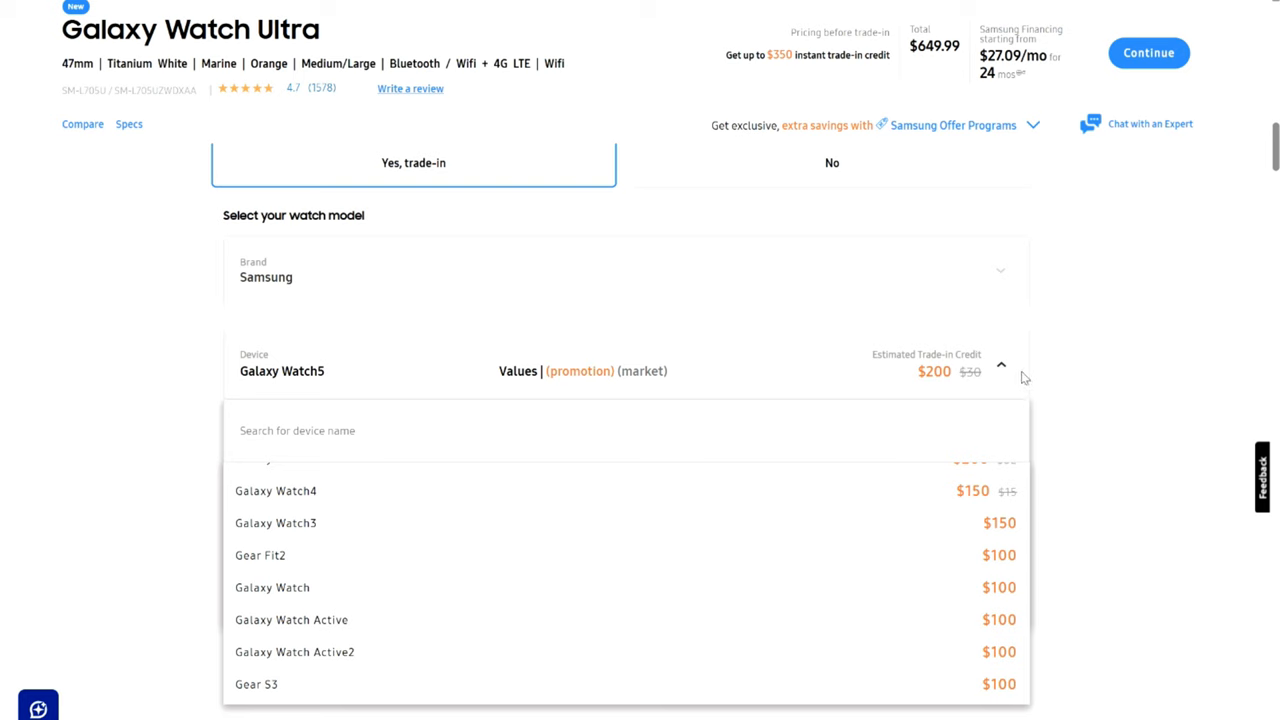
Switch the trade-in brand to Apple and look over Apple Watch values from $350 to $100
left_click(1000, 364)
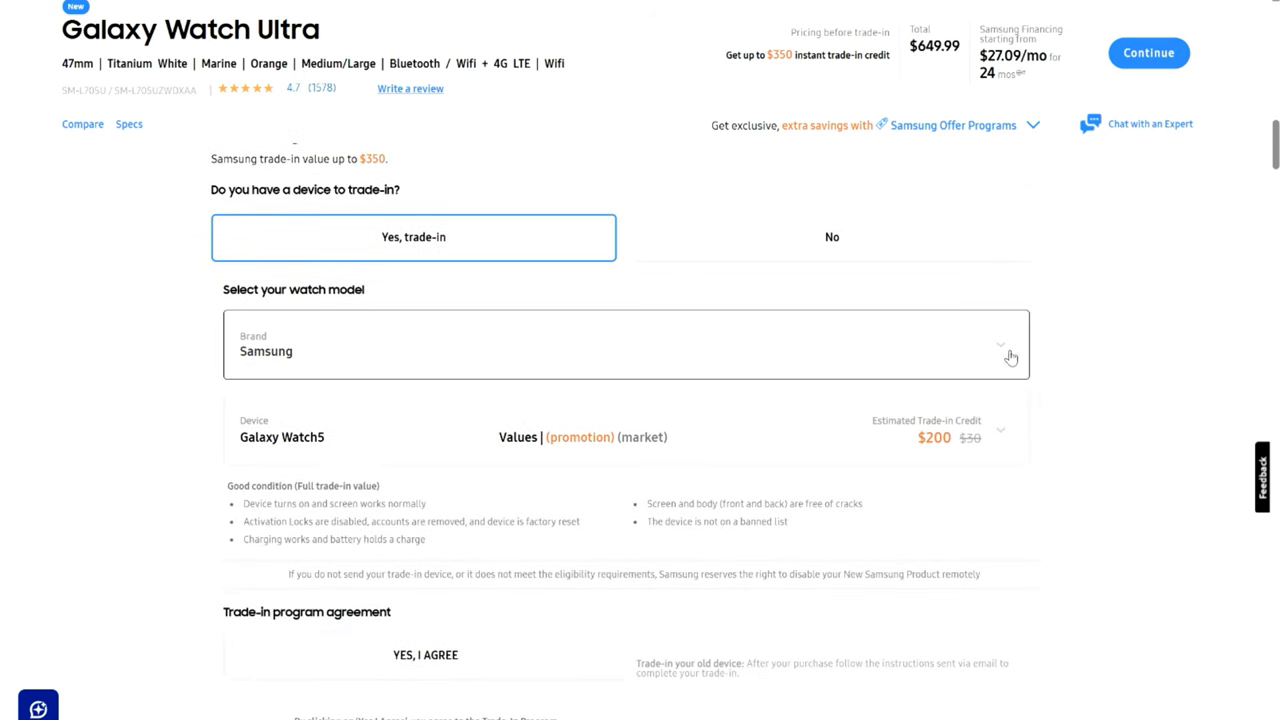
left_click(1008, 344)
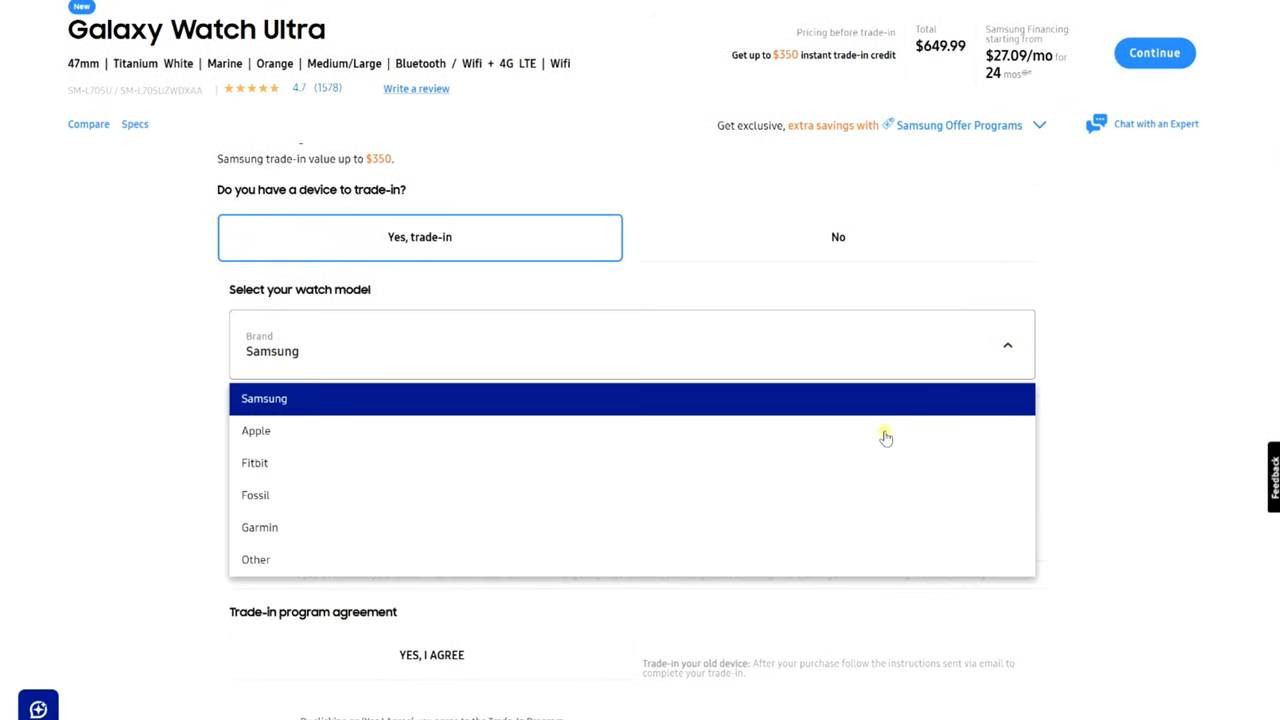
left_click(256, 430)
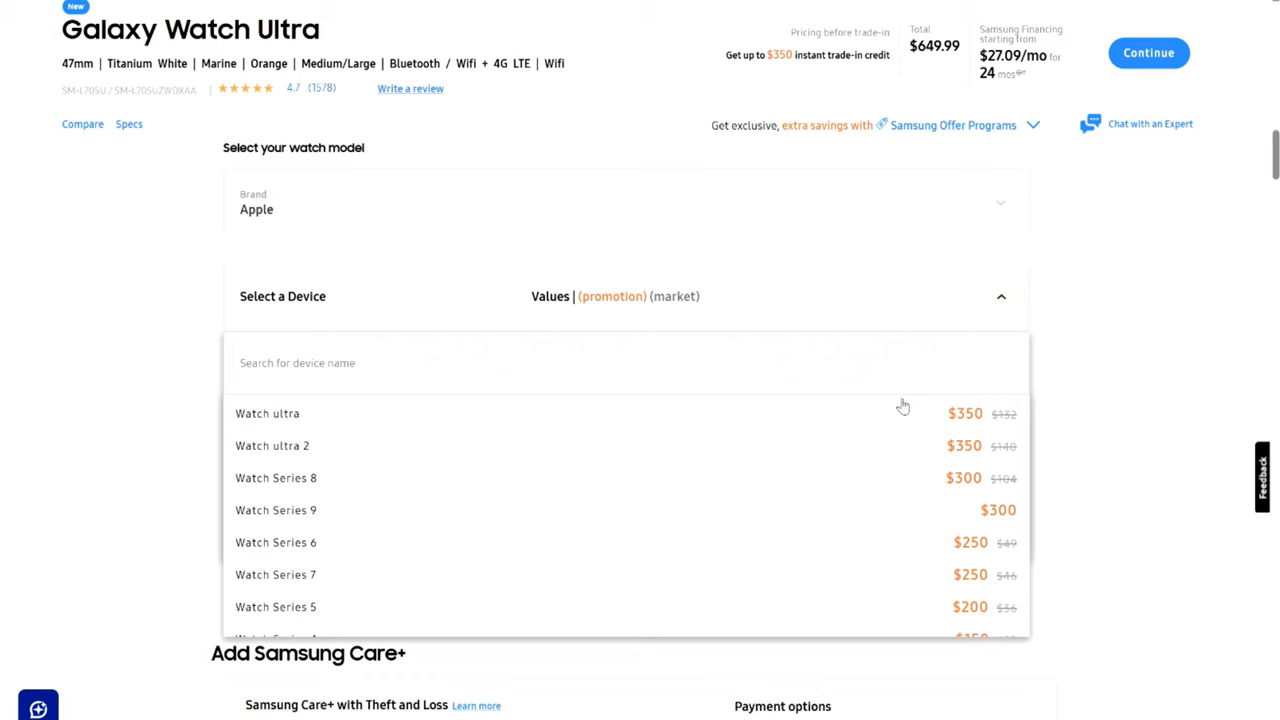
mouse_move(546, 498)
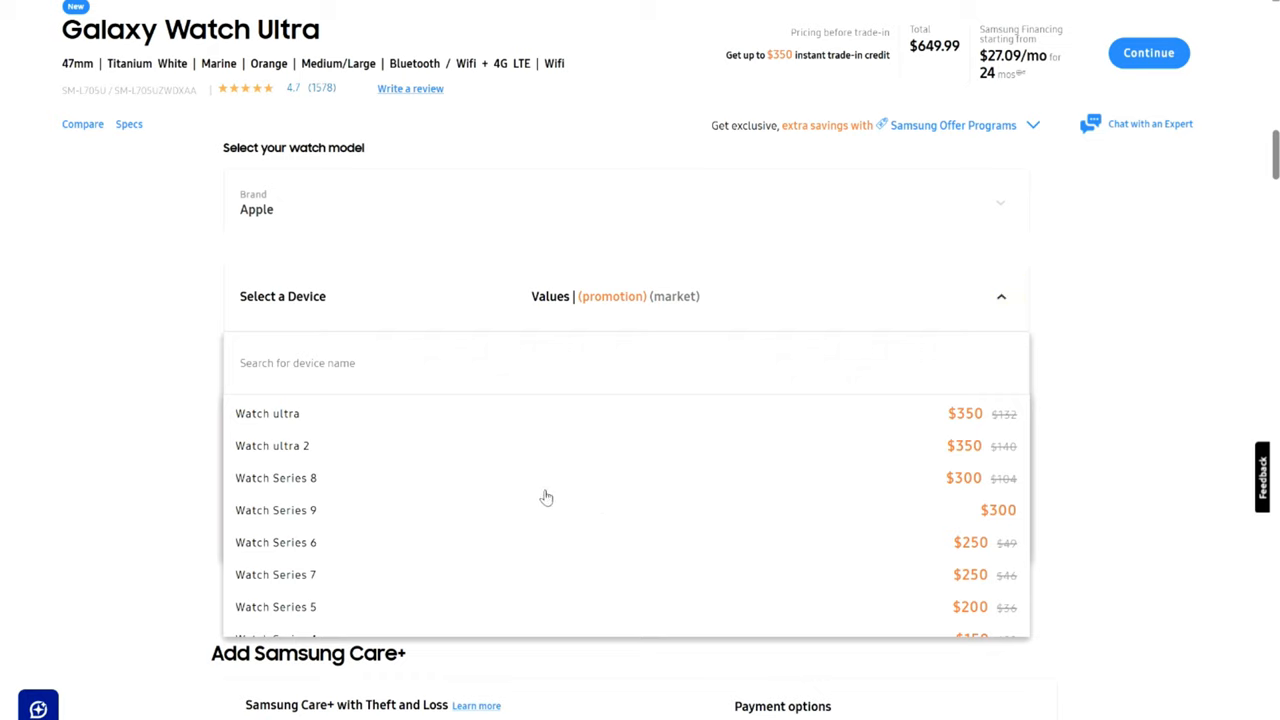
mouse_move(612, 464)
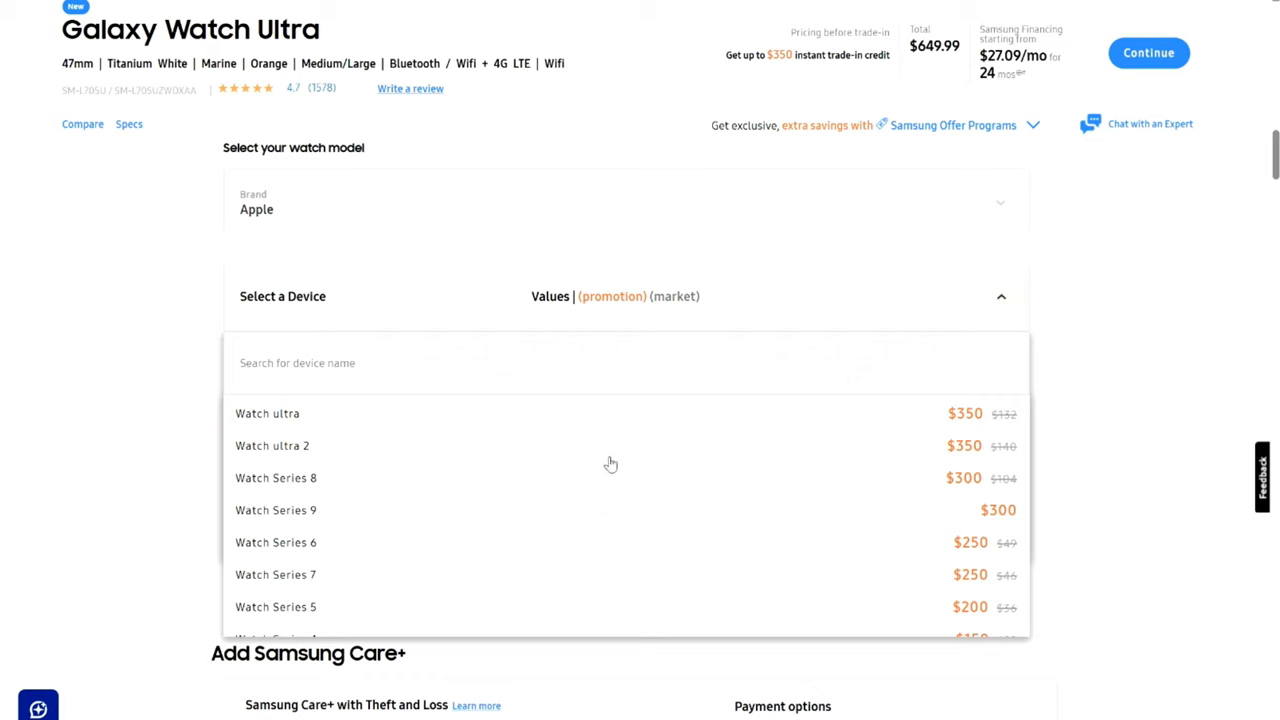
scroll("down", 3)
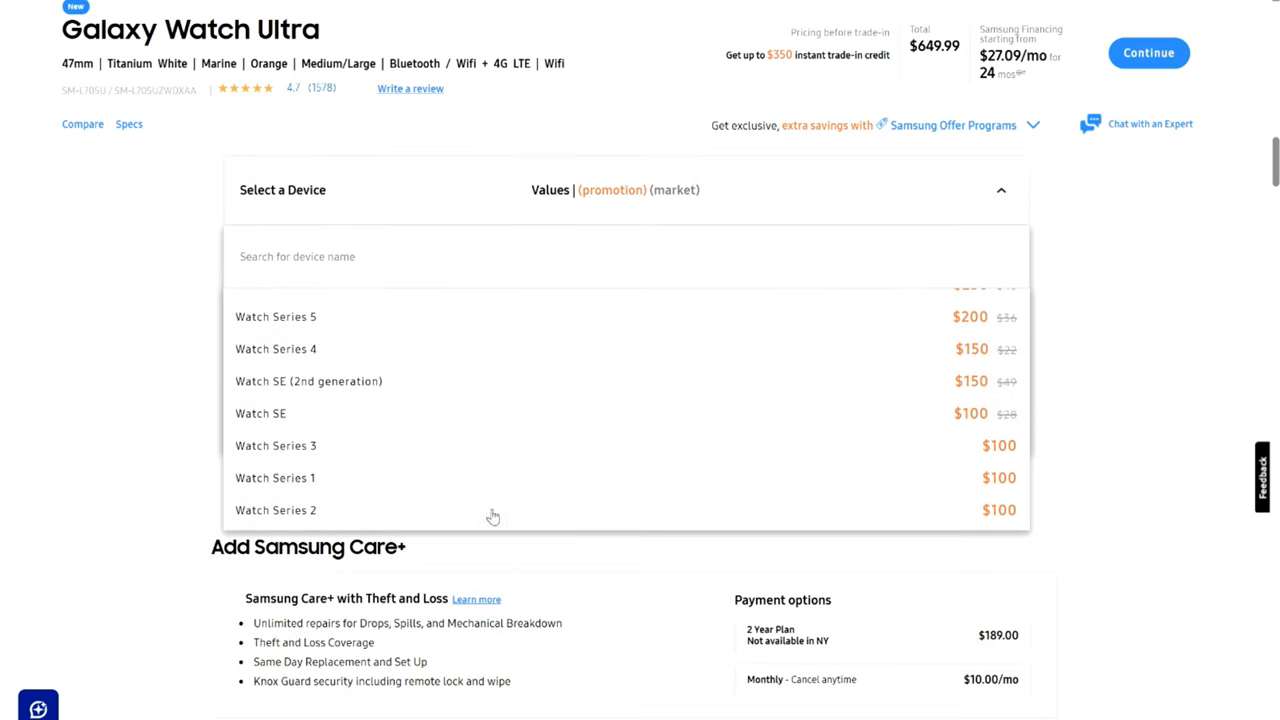
mouse_move(398, 514)
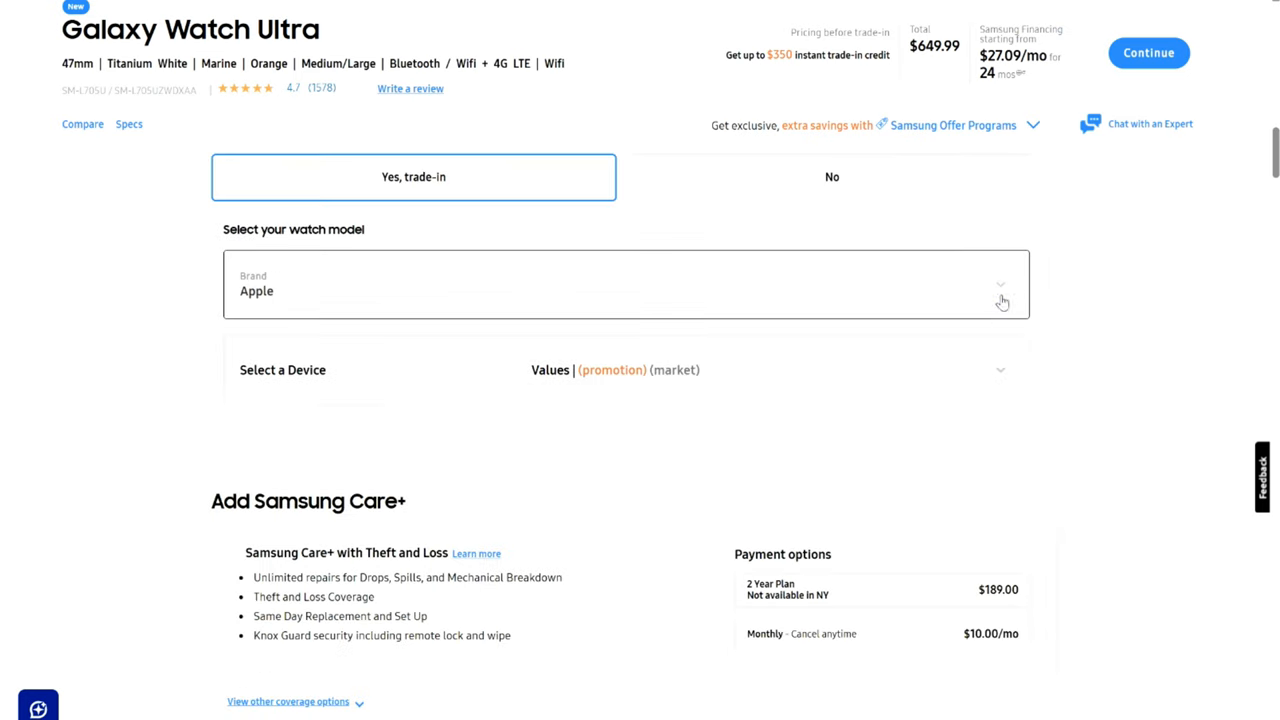
Review Garmin trade-in values ($250 down to $100), then set the brand back to Samsung
left_click(1000, 290)
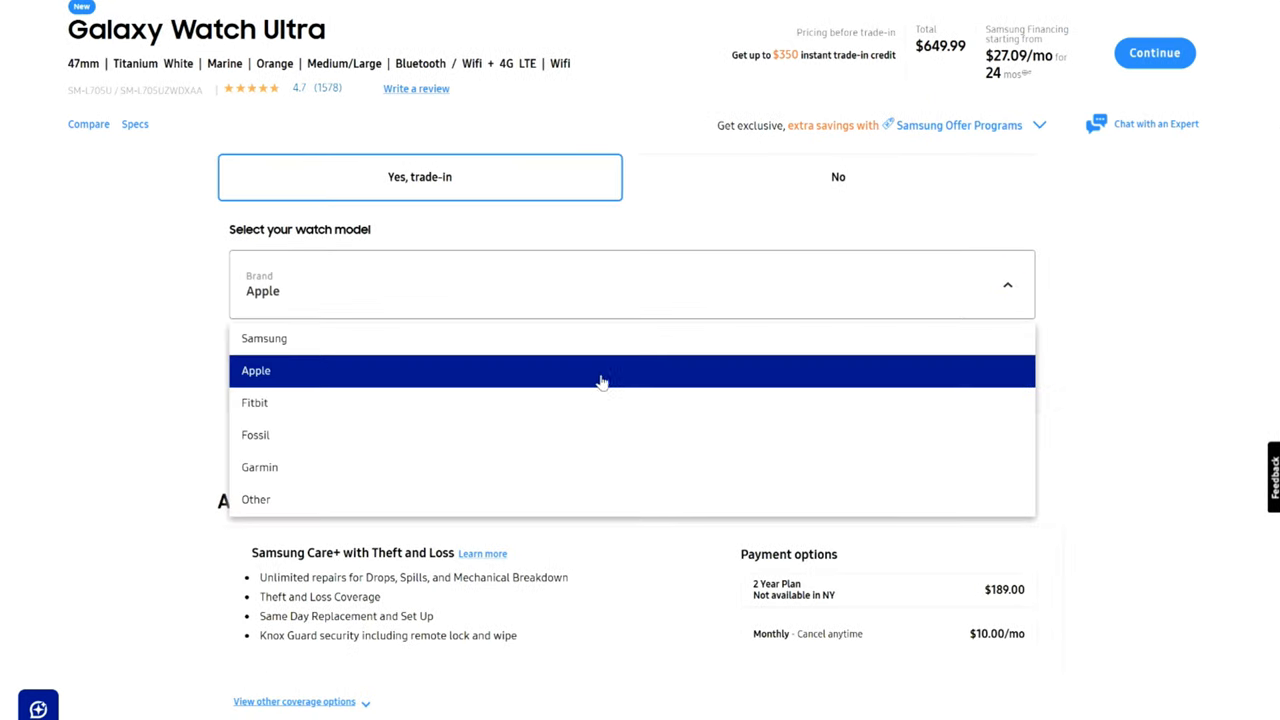
mouse_move(552, 408)
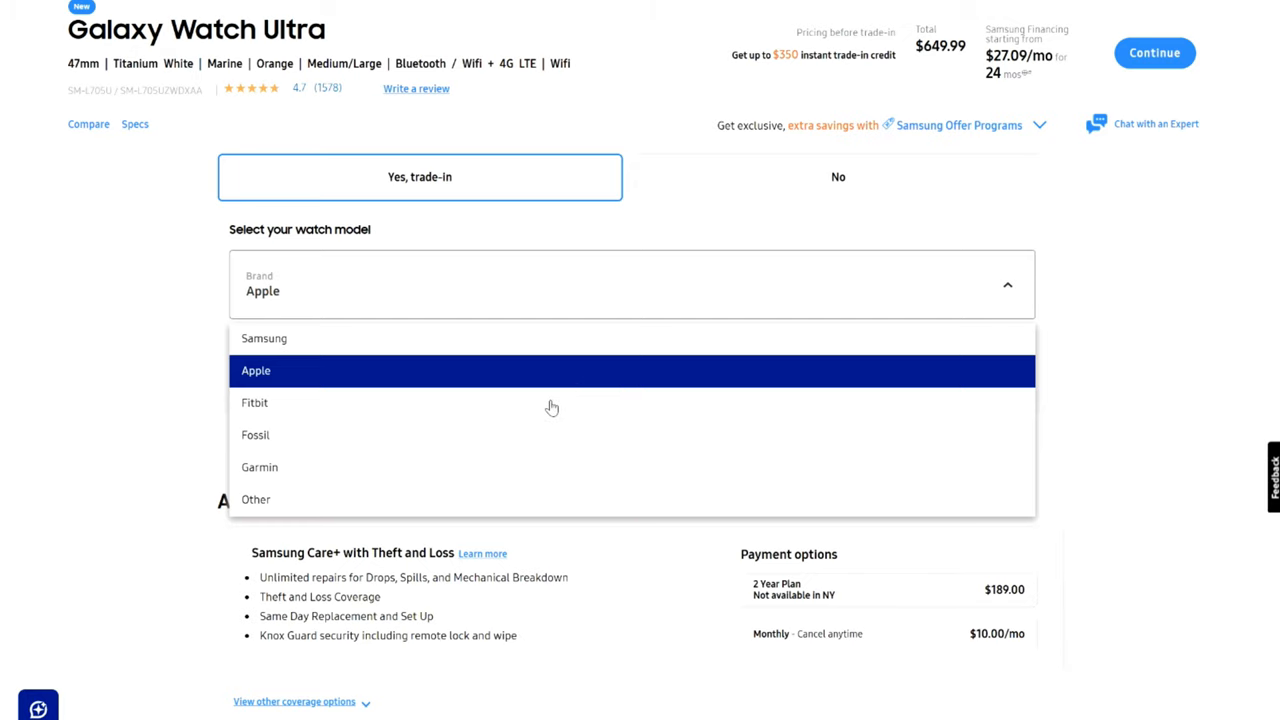
mouse_move(500, 474)
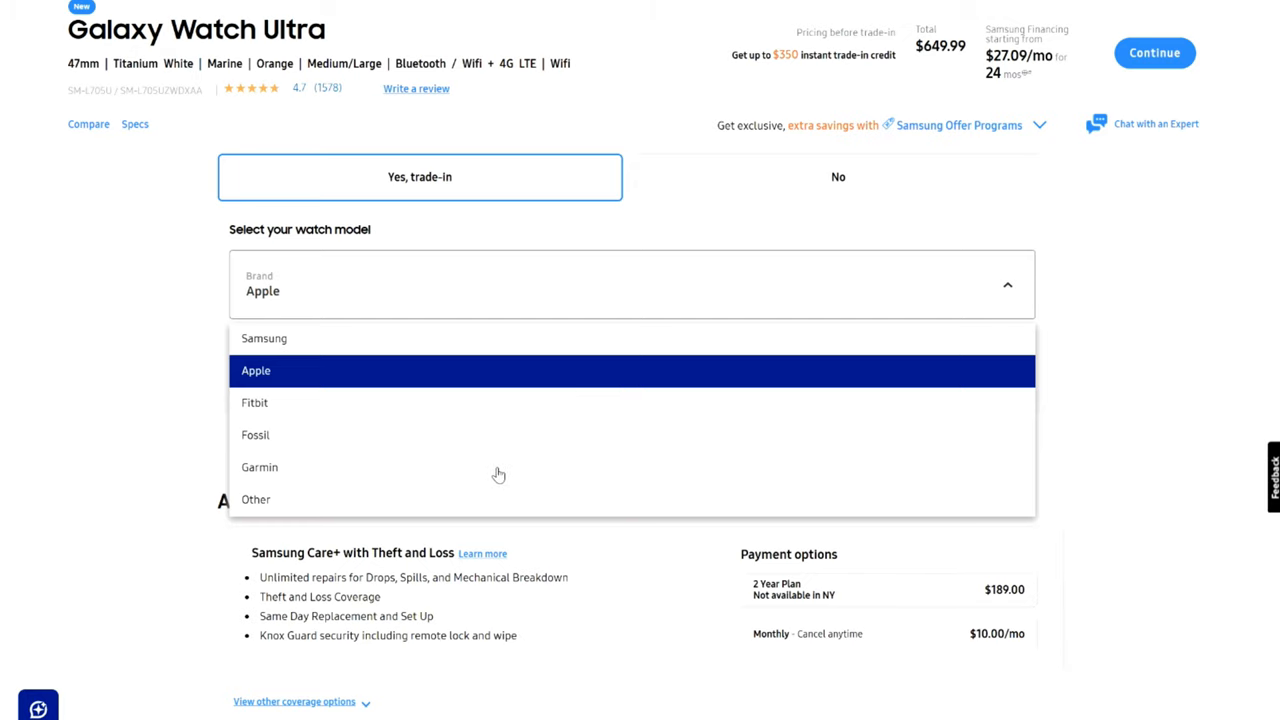
left_click(260, 468)
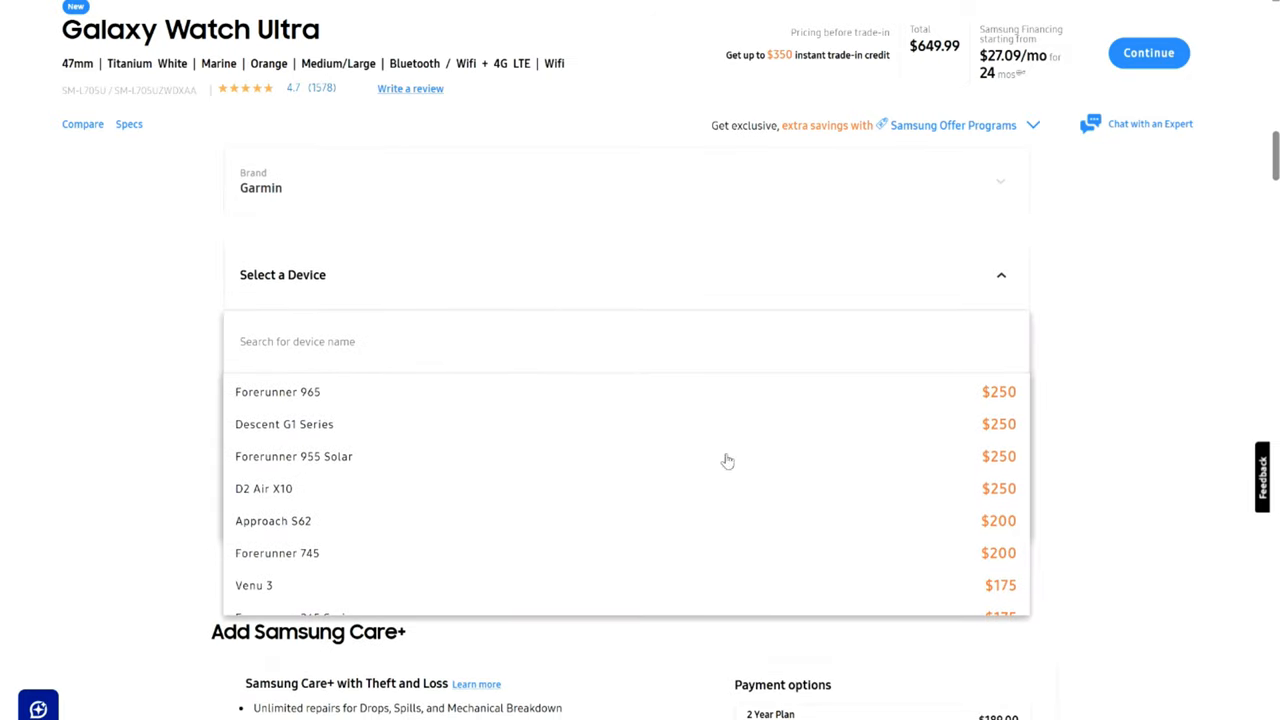
scroll("down", 3)
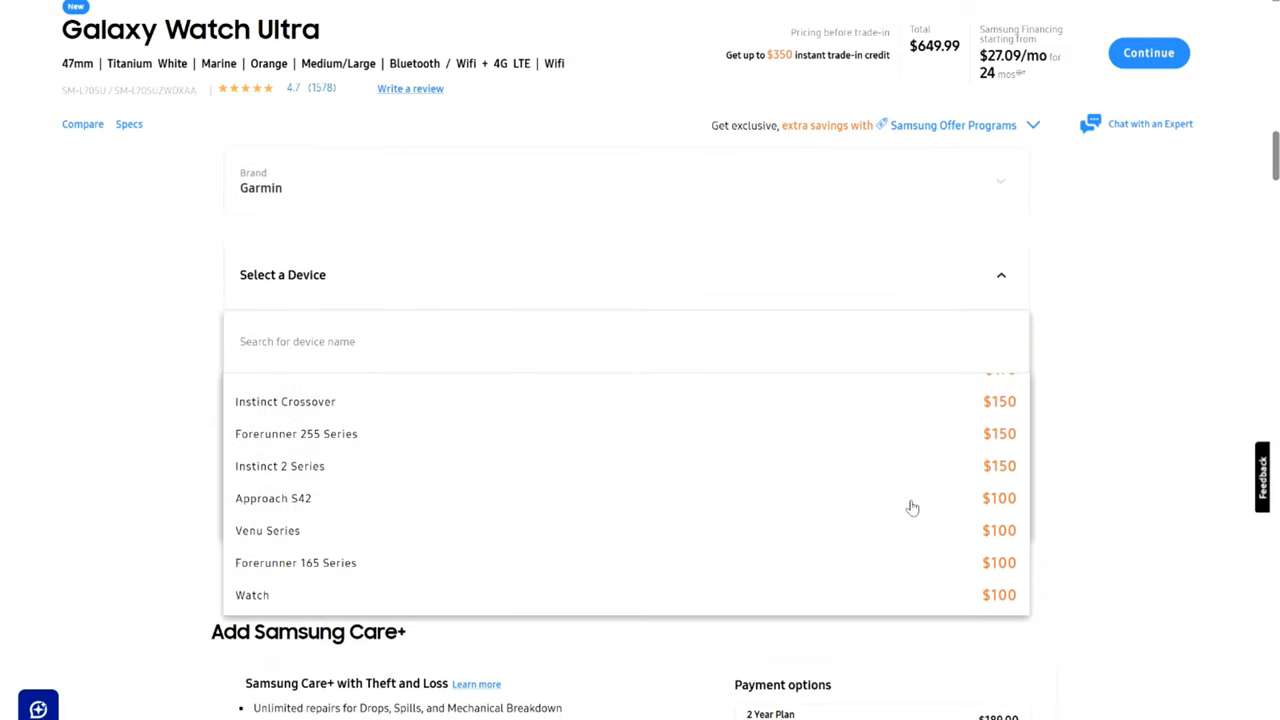
scroll("down", 3)
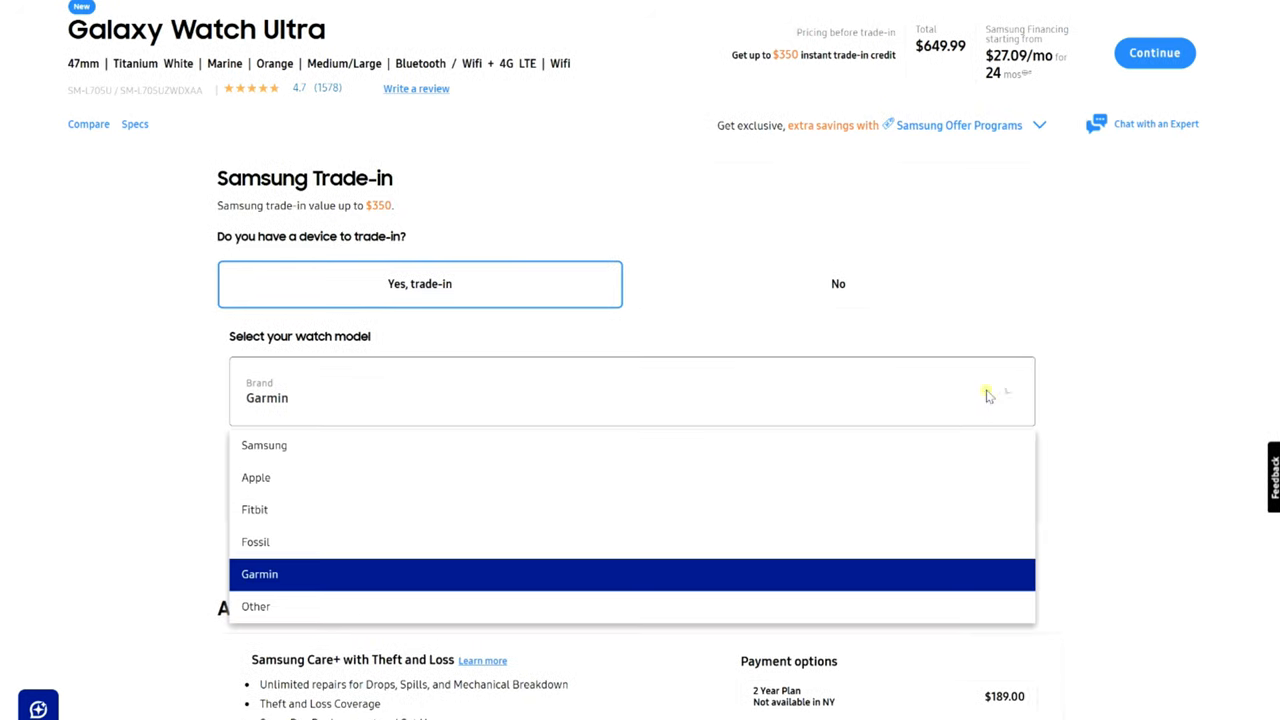
left_click(264, 444)
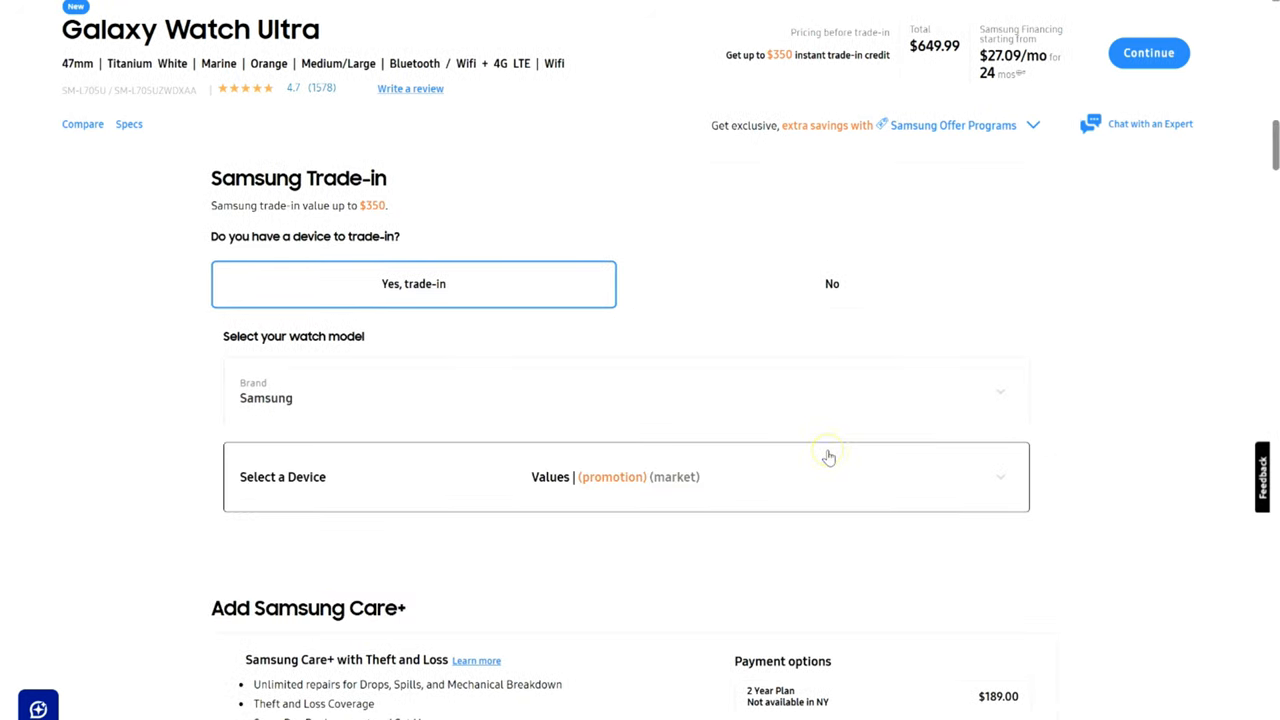
Pick Galaxy Watch5 as the trade-in device, dropping the Watch Ultra to $449.99
left_click(626, 476)
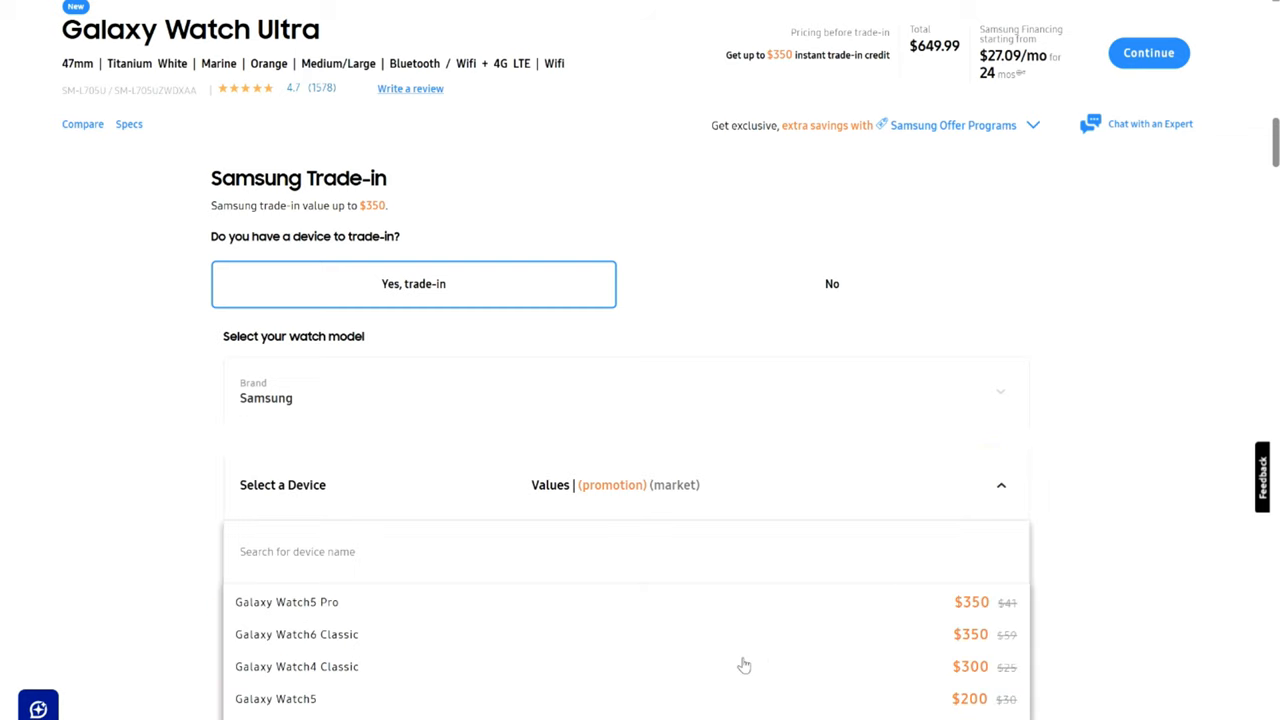
left_click(276, 698)
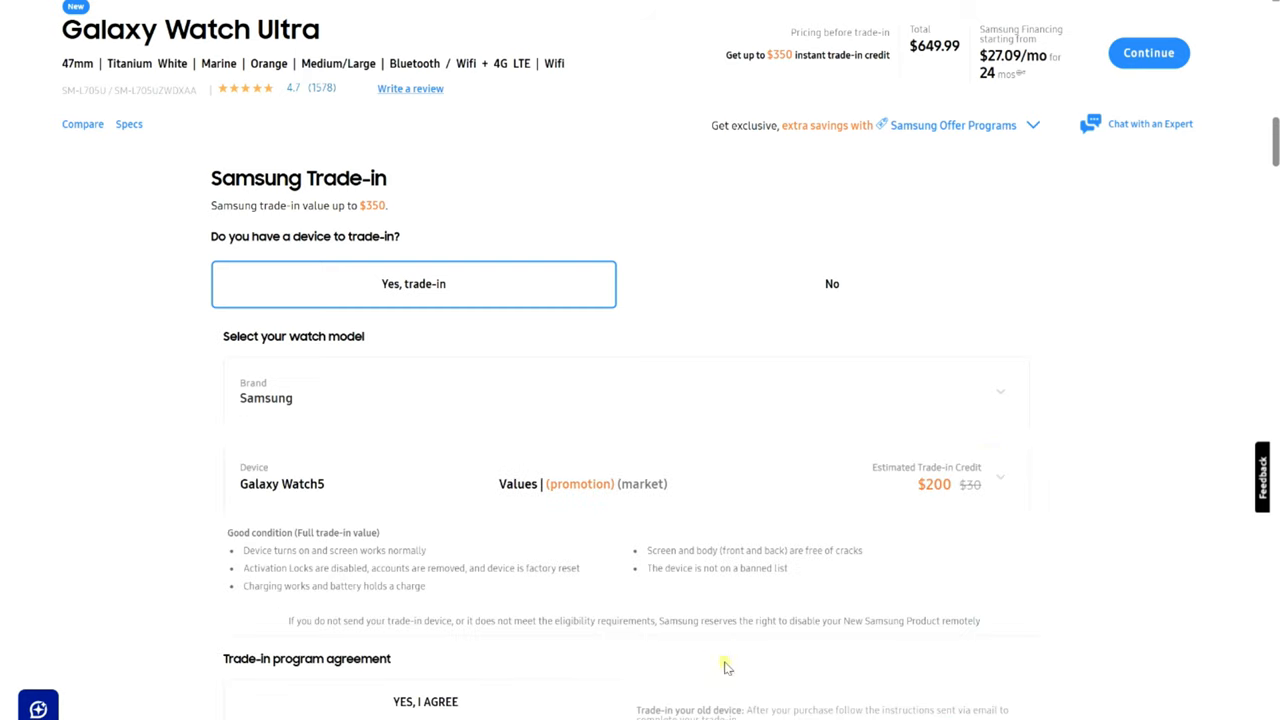
mouse_move(958, 448)
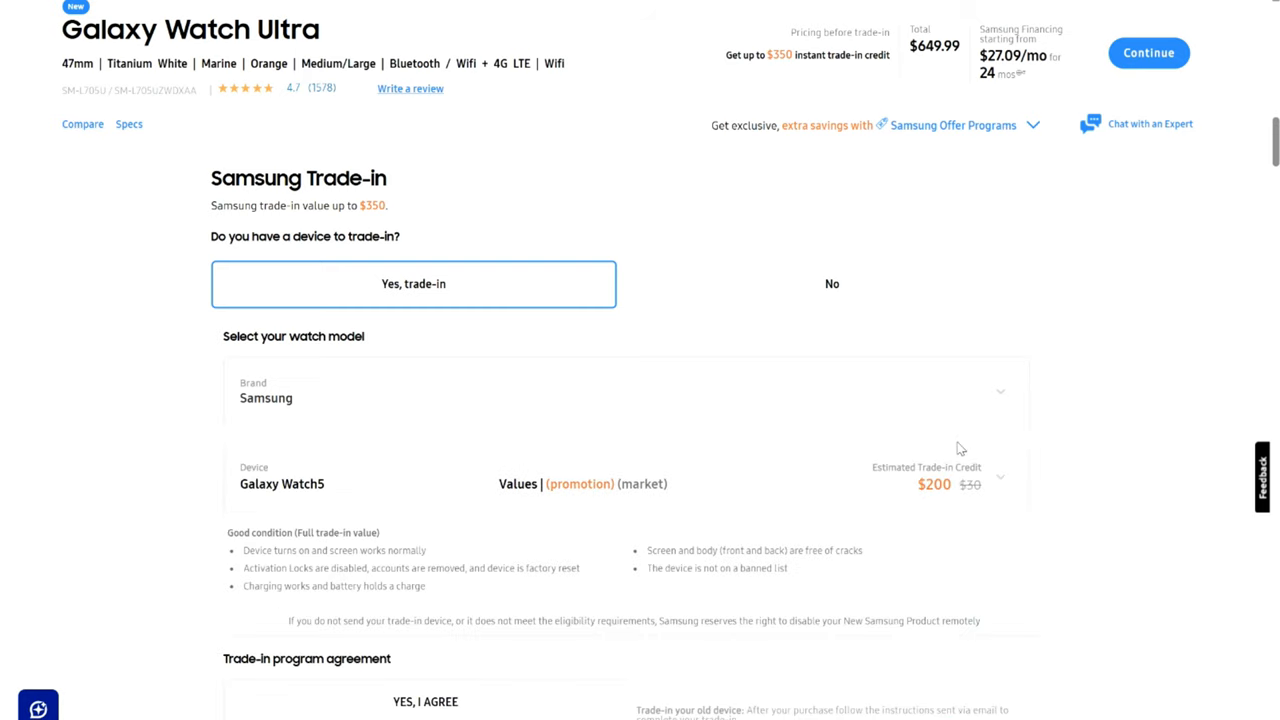
scroll("down", 3)
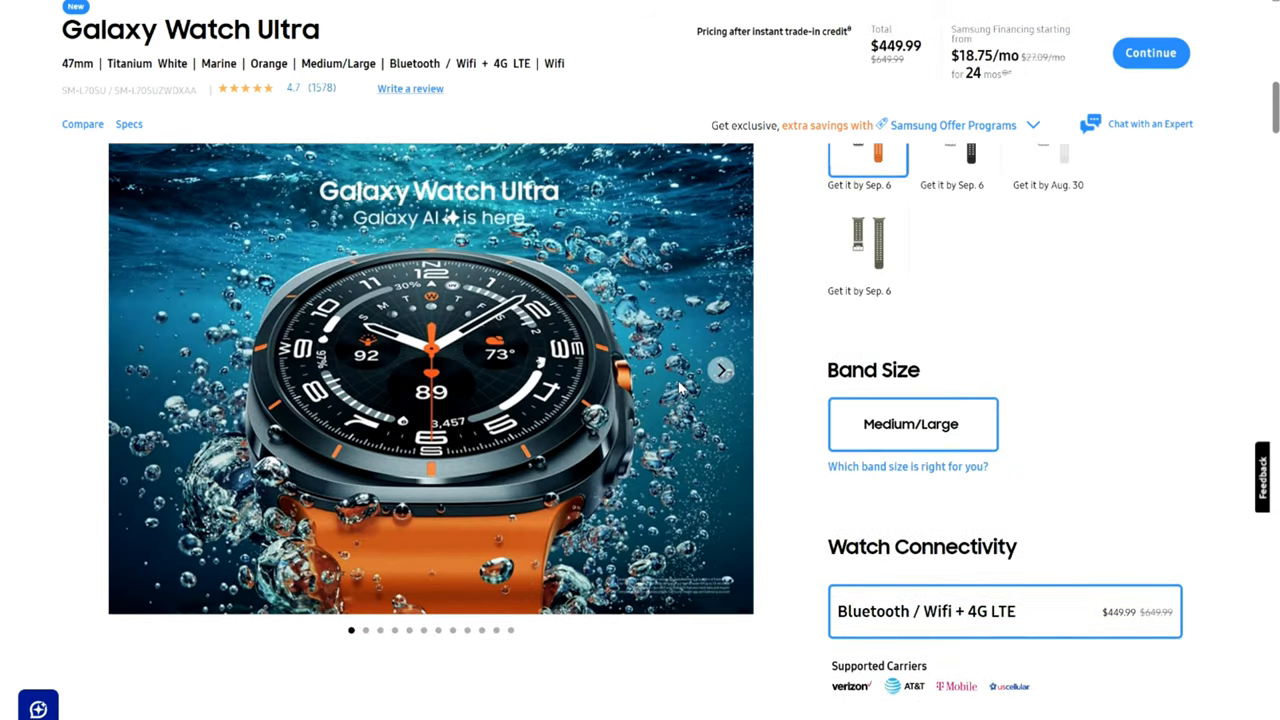
Check the updated $449.99 price, then expand the Samsung Offer Programs list
scroll("up", 3)
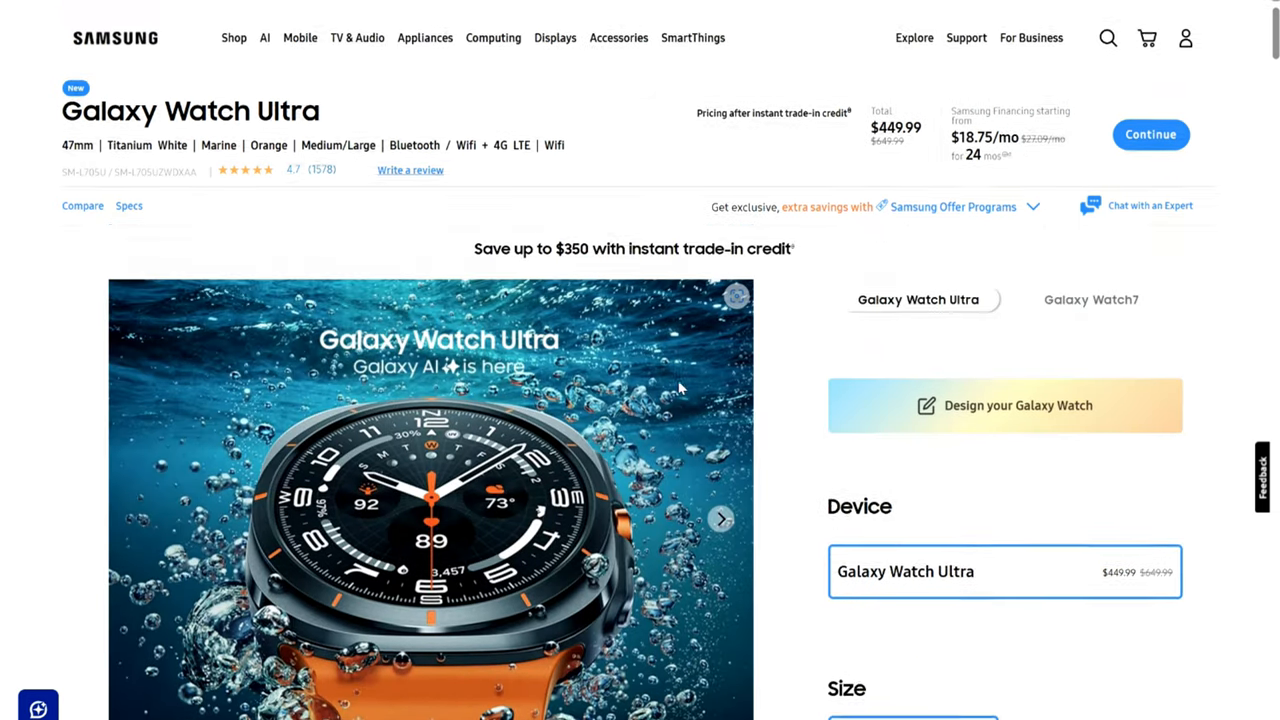
scroll("down", 3)
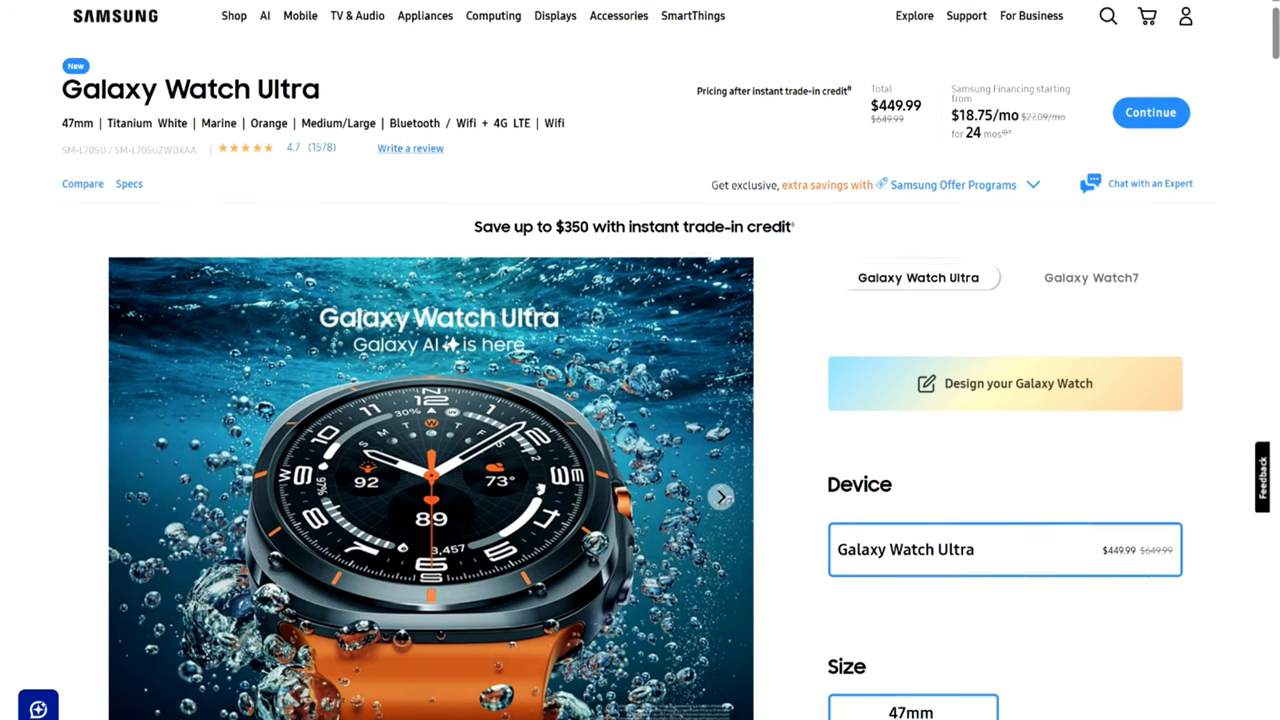
scroll("down", 3)
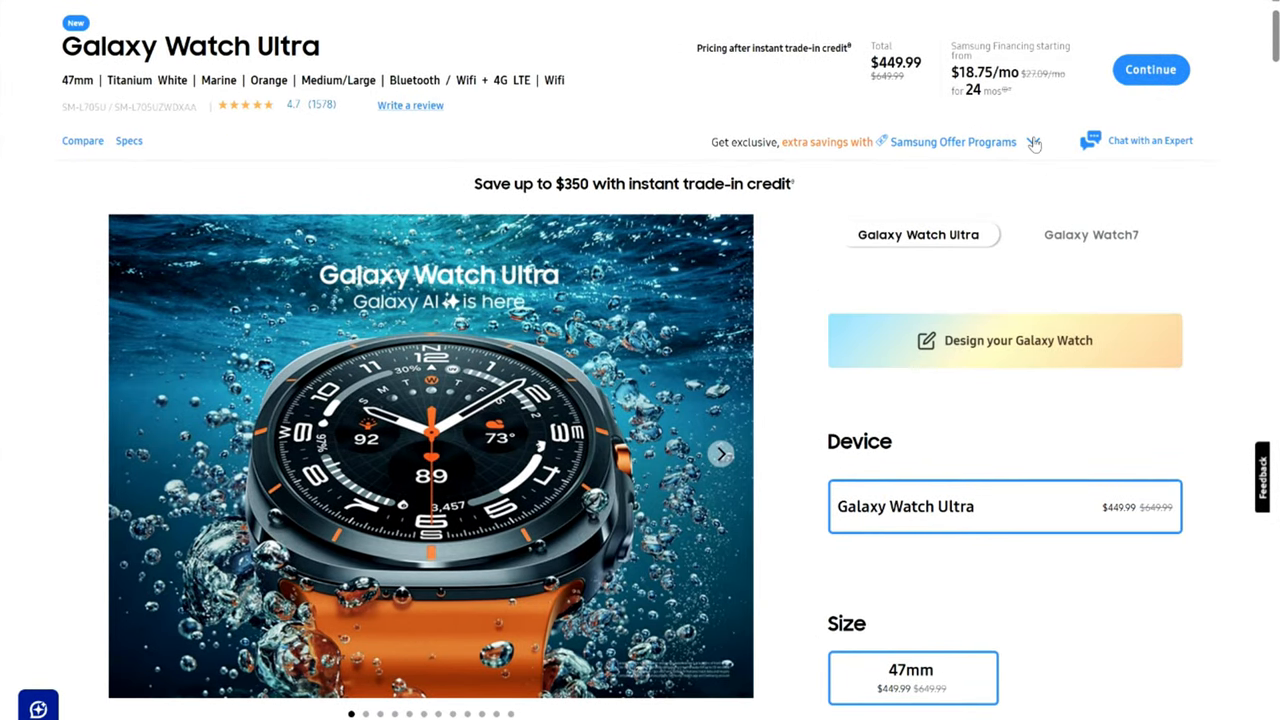
left_click(1032, 140)
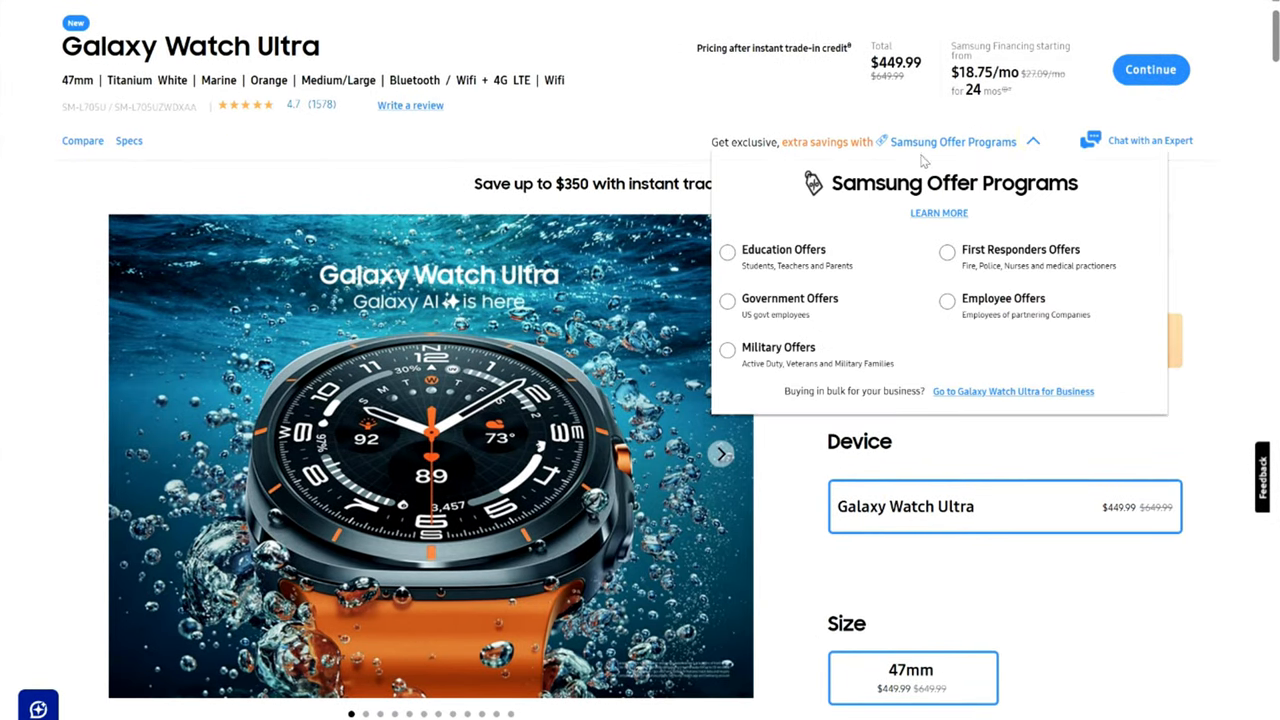
mouse_move(744, 362)
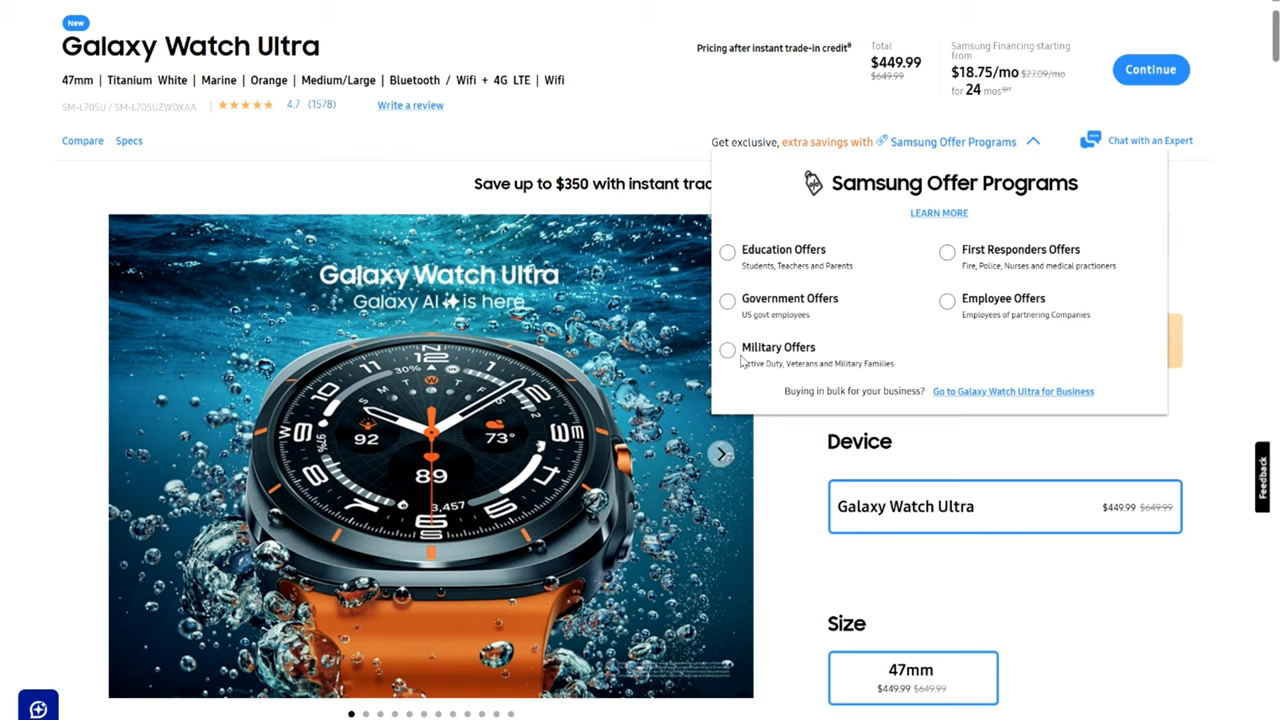
mouse_move(736, 368)
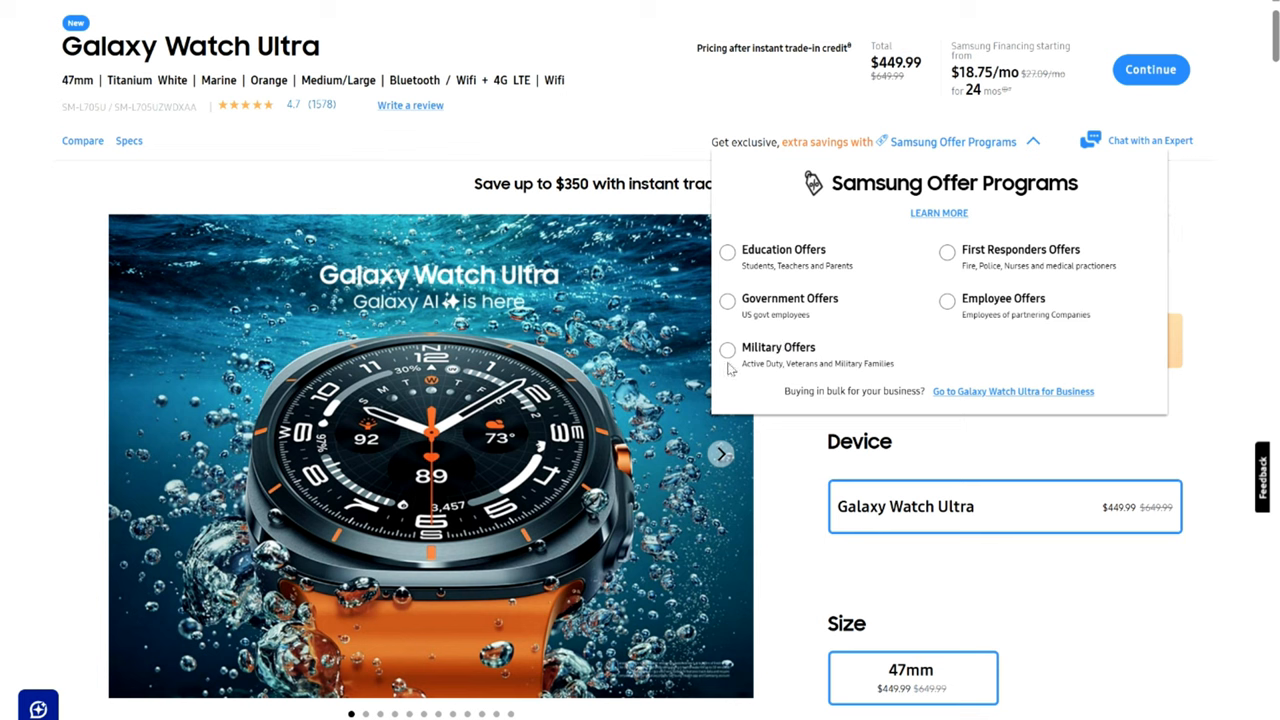
mouse_move(832, 264)
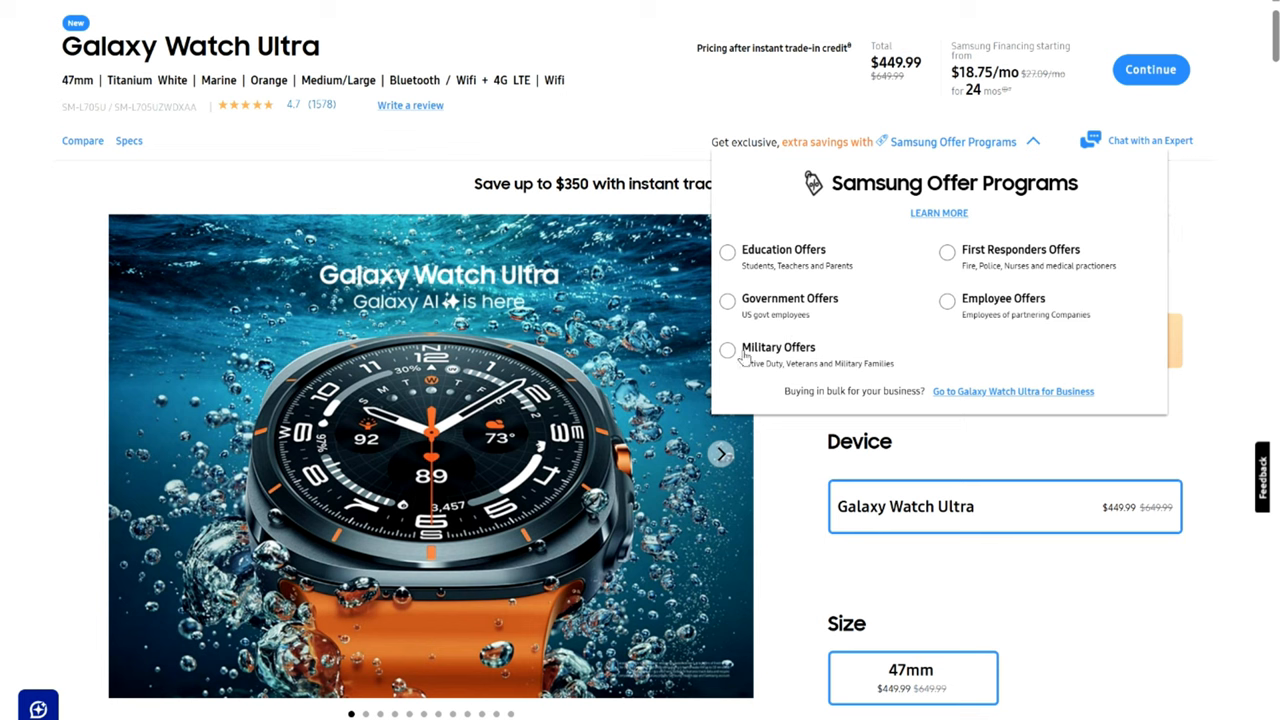
mouse_move(732, 352)
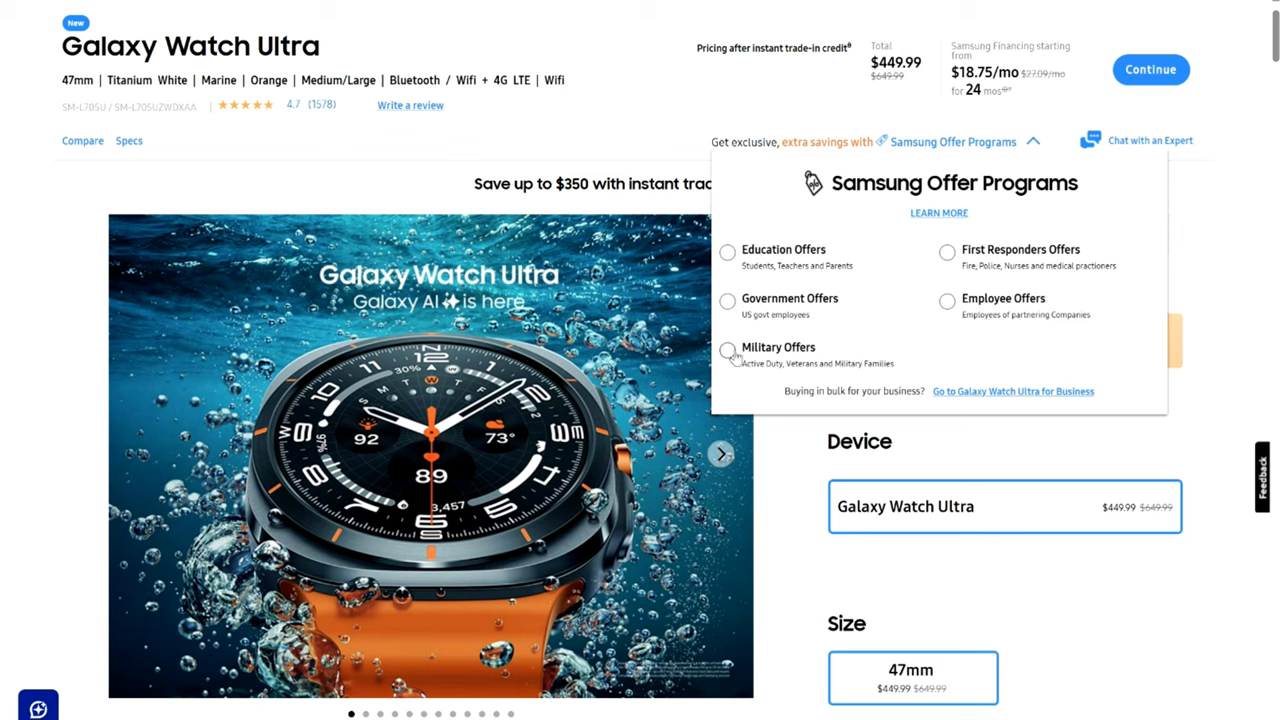
mouse_move(728, 356)
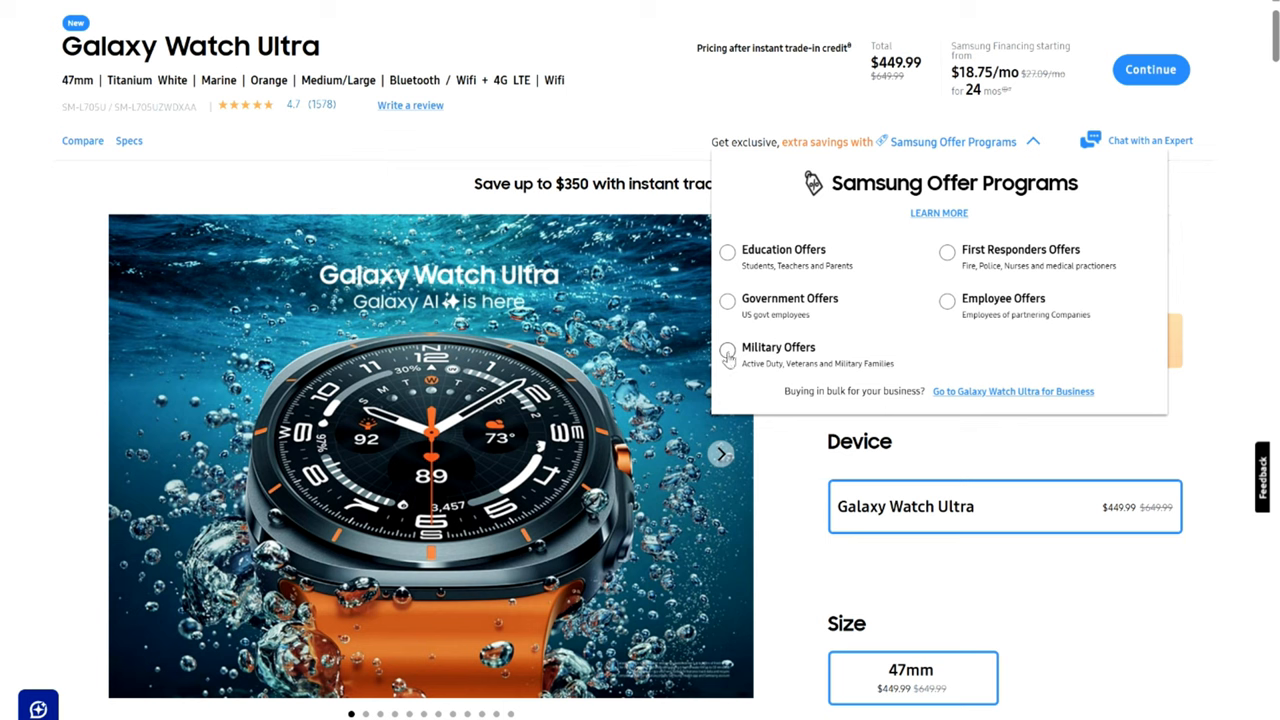
mouse_move(928, 320)
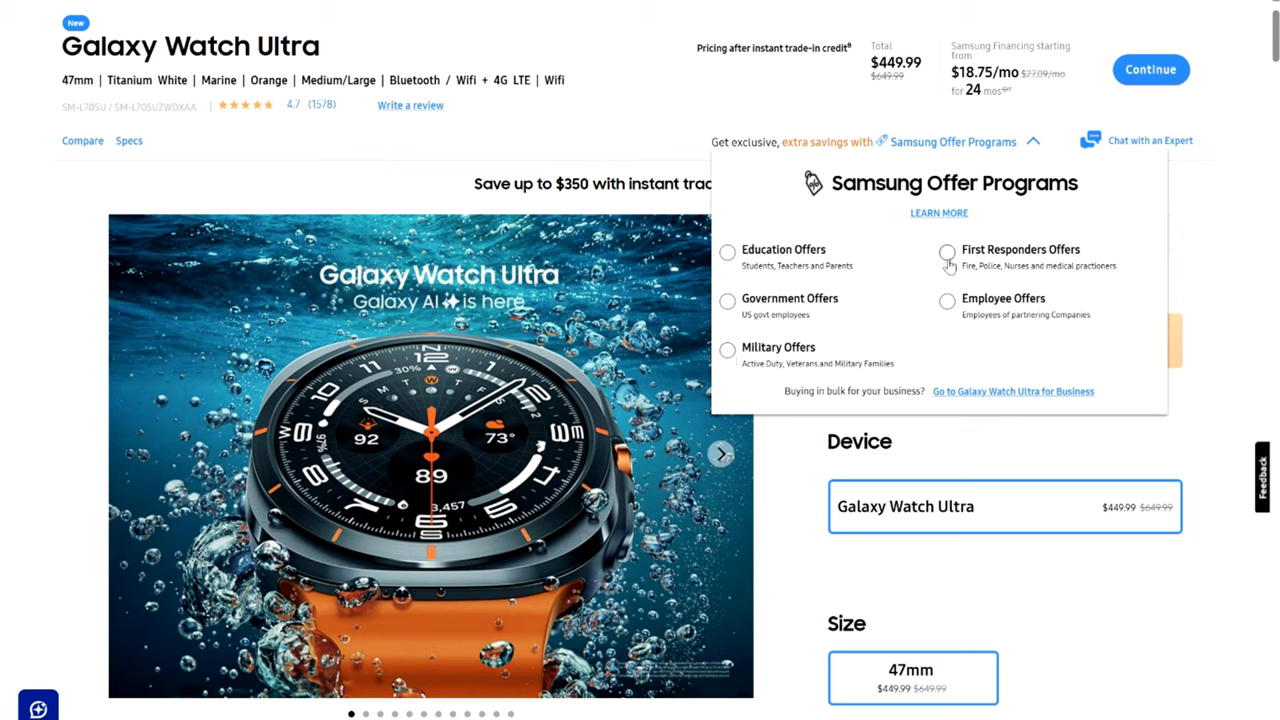
mouse_move(948, 252)
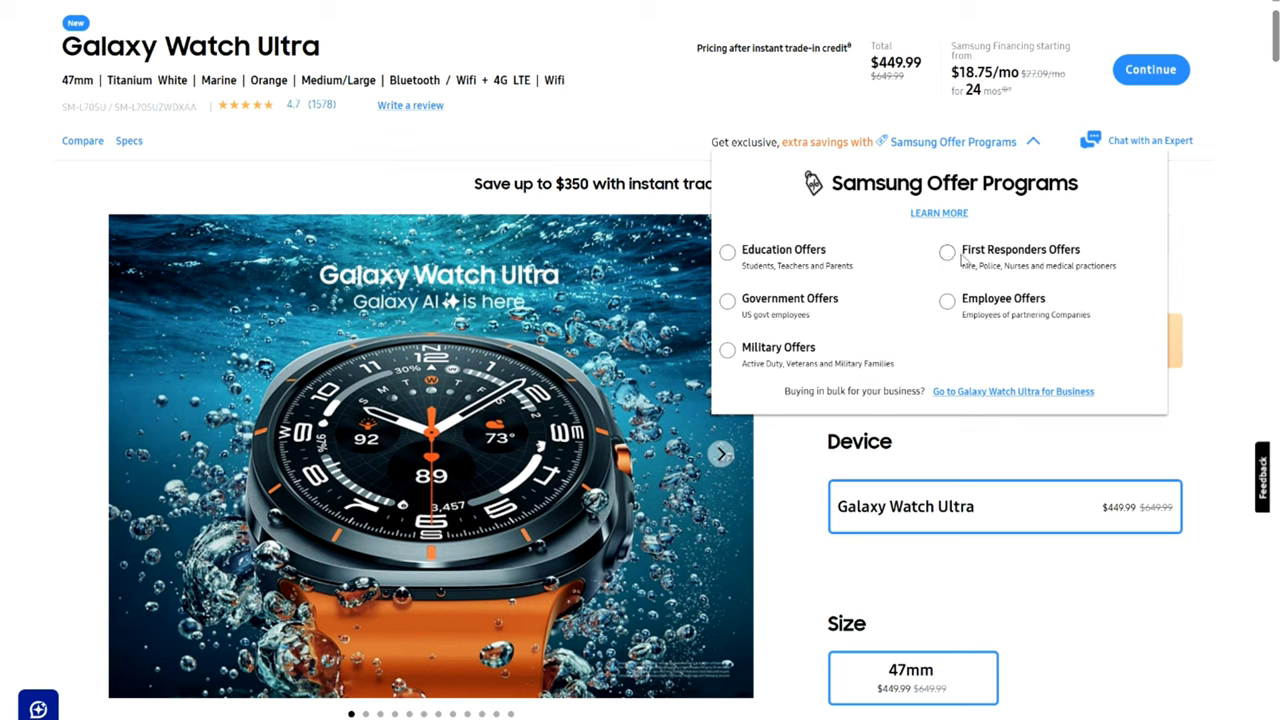
mouse_move(1012, 300)
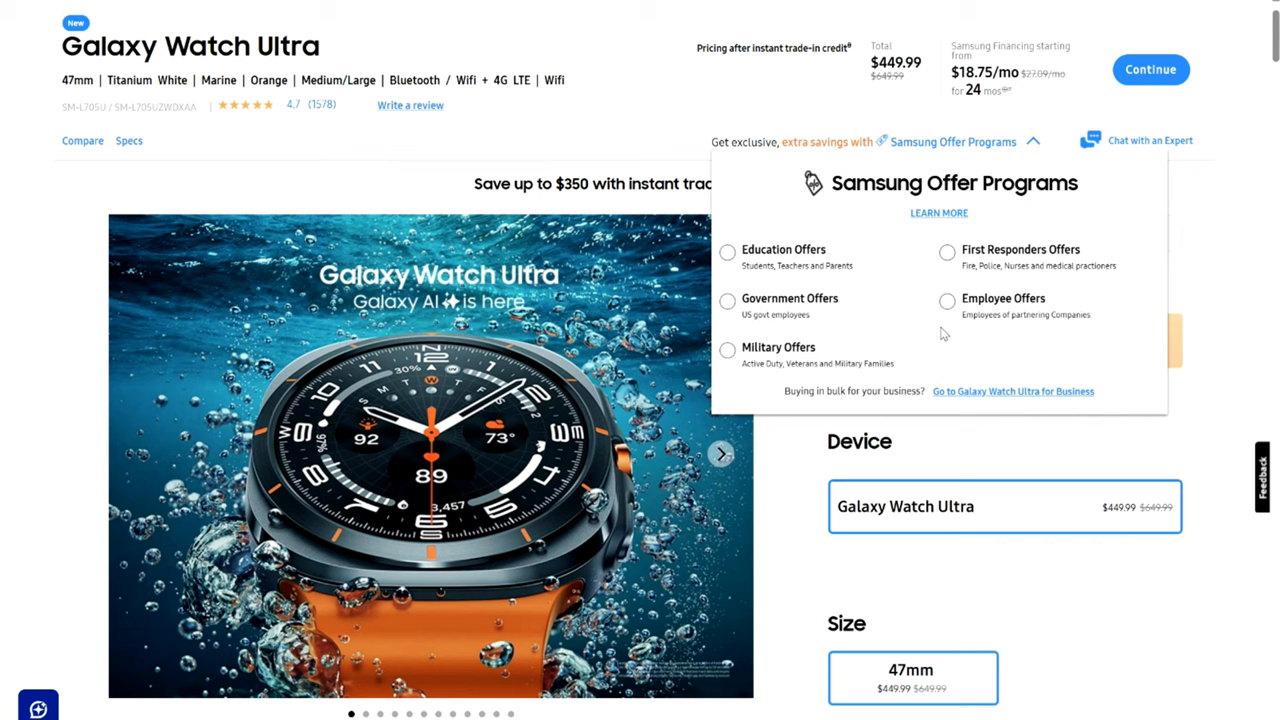
mouse_move(770, 246)
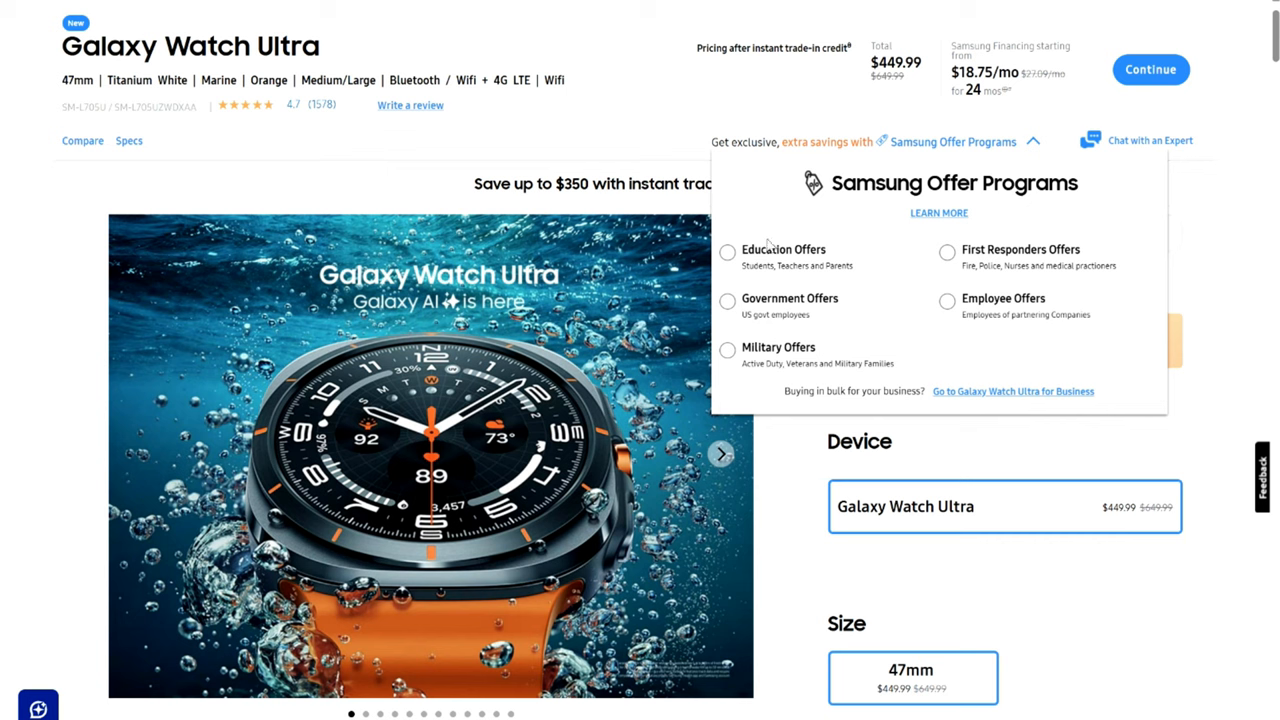
mouse_move(780, 276)
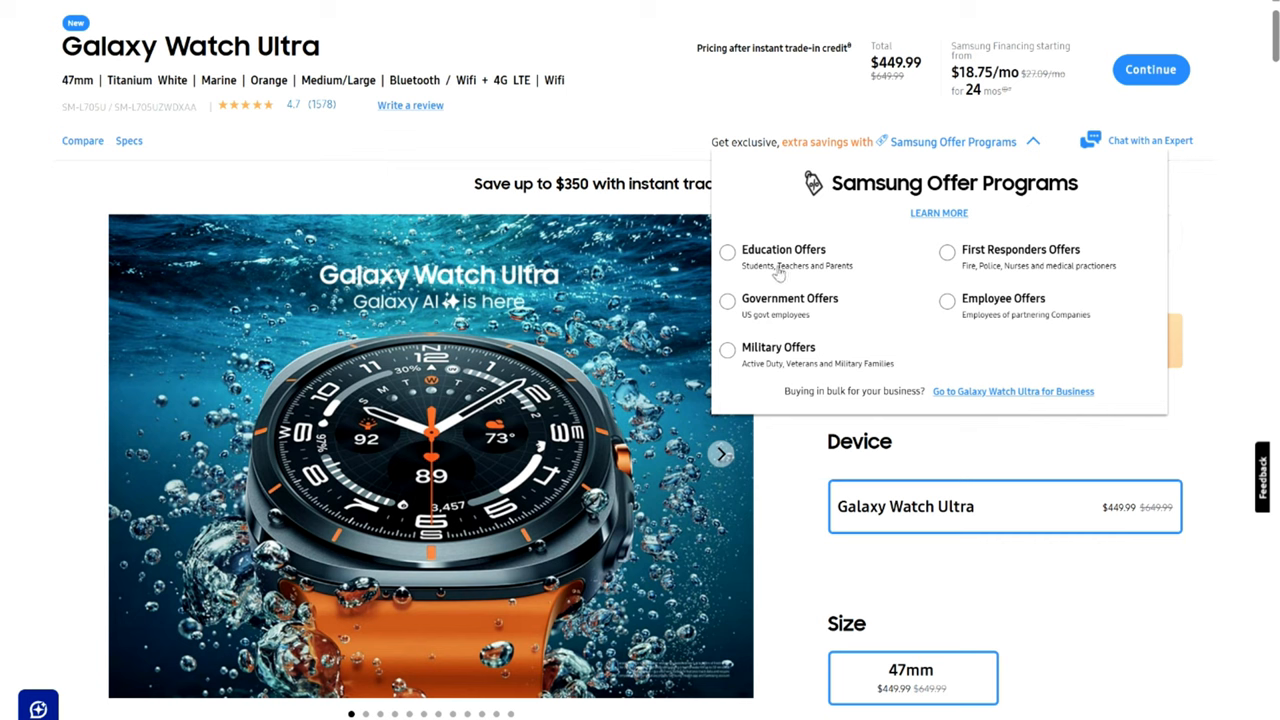
mouse_move(784, 336)
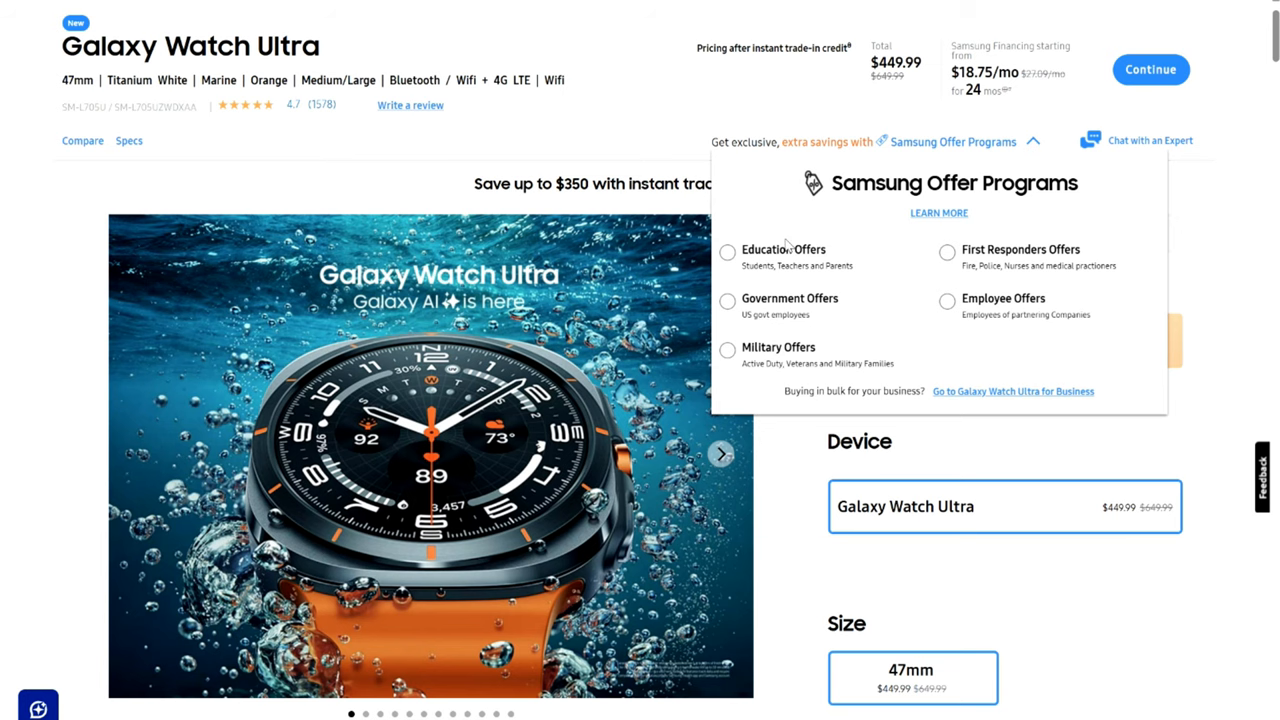
mouse_move(1224, 256)
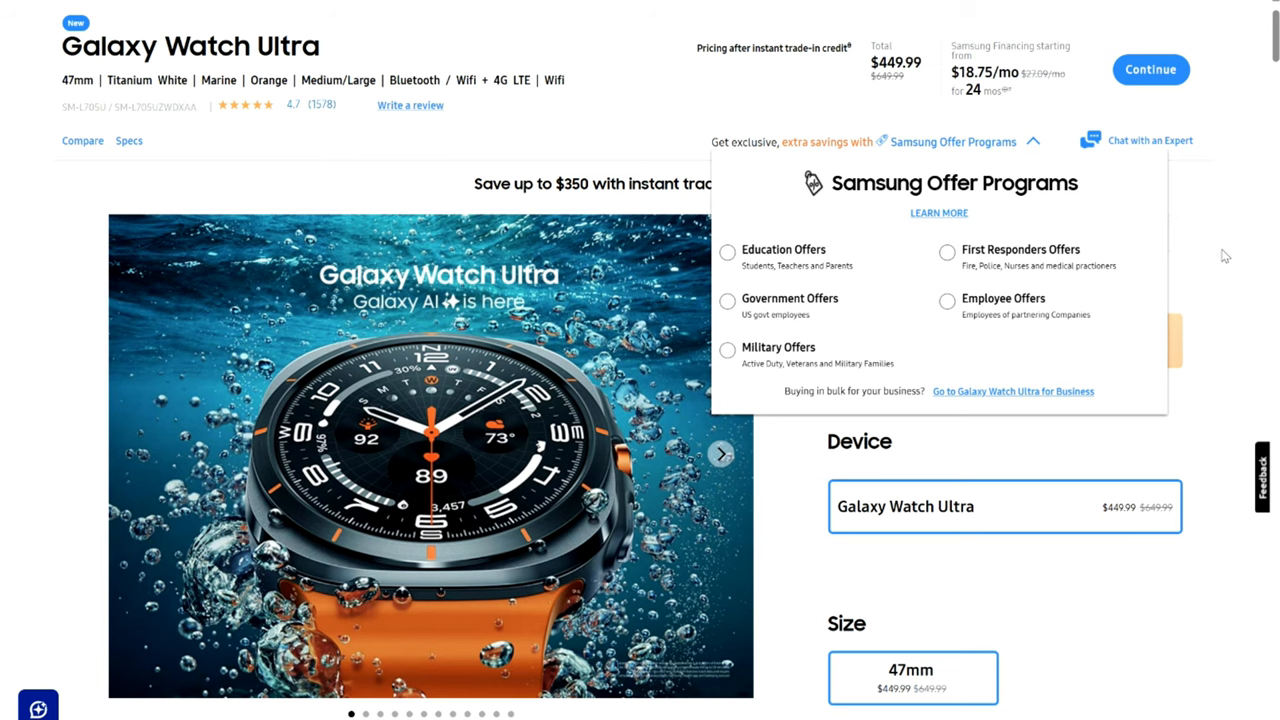
Collapse the Samsung Offer Programs list and continue down the page
scroll("down", 3)
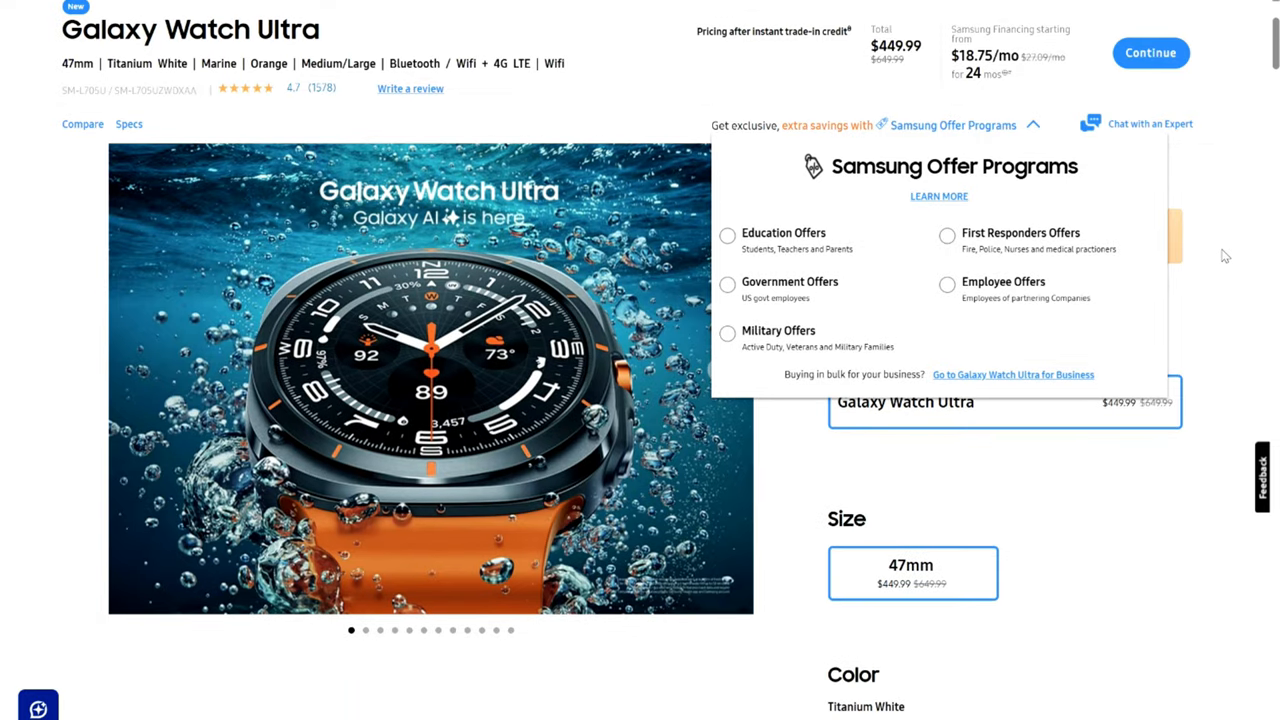
left_click(1032, 124)
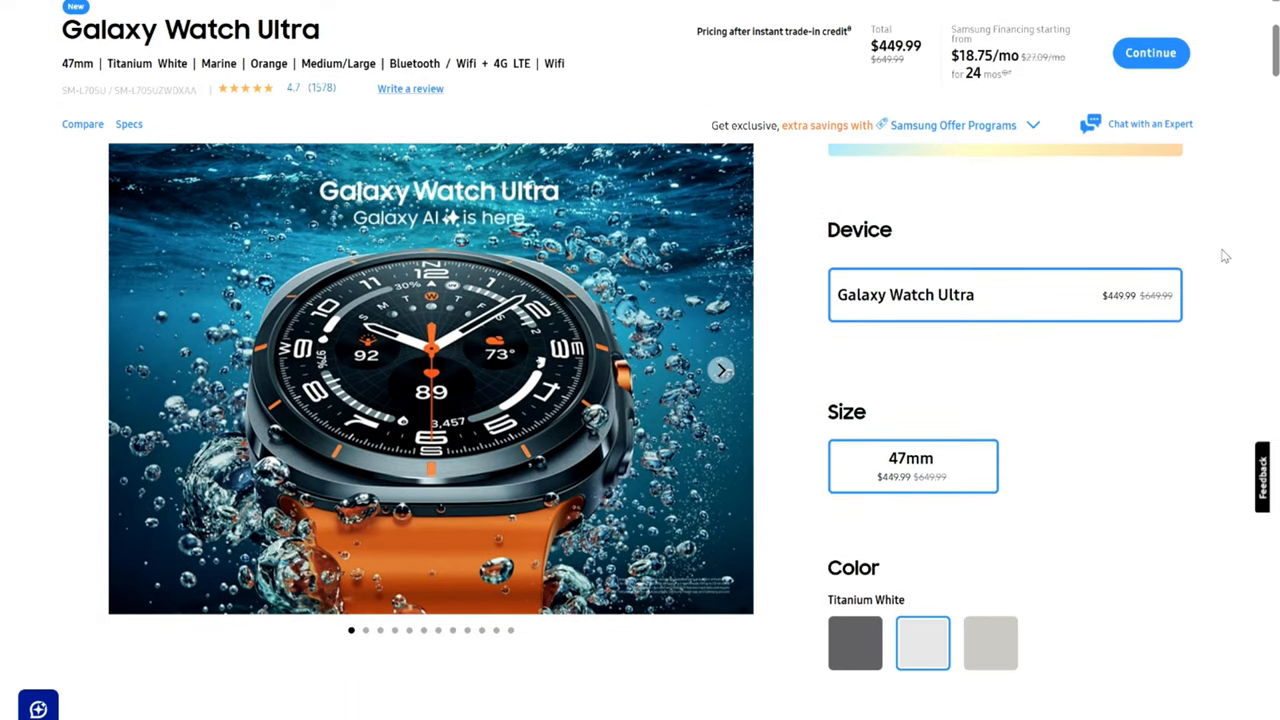
scroll("down", 3)
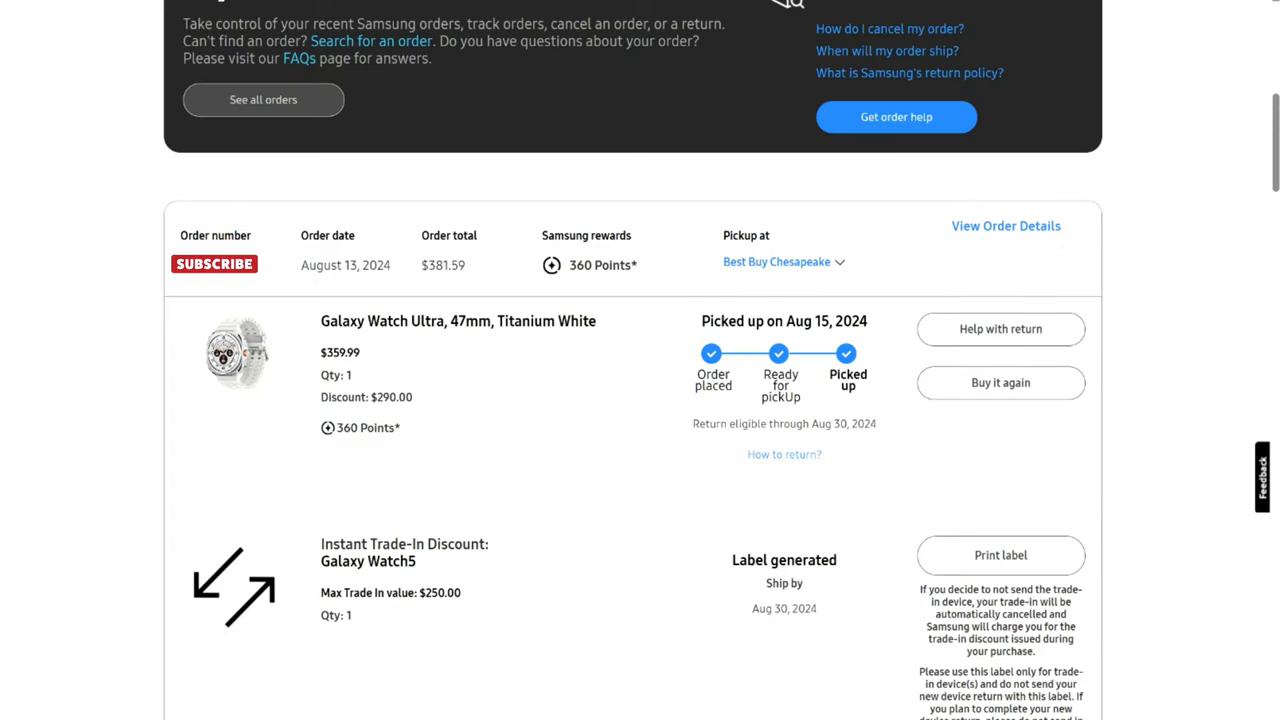
mouse_move(448, 390)
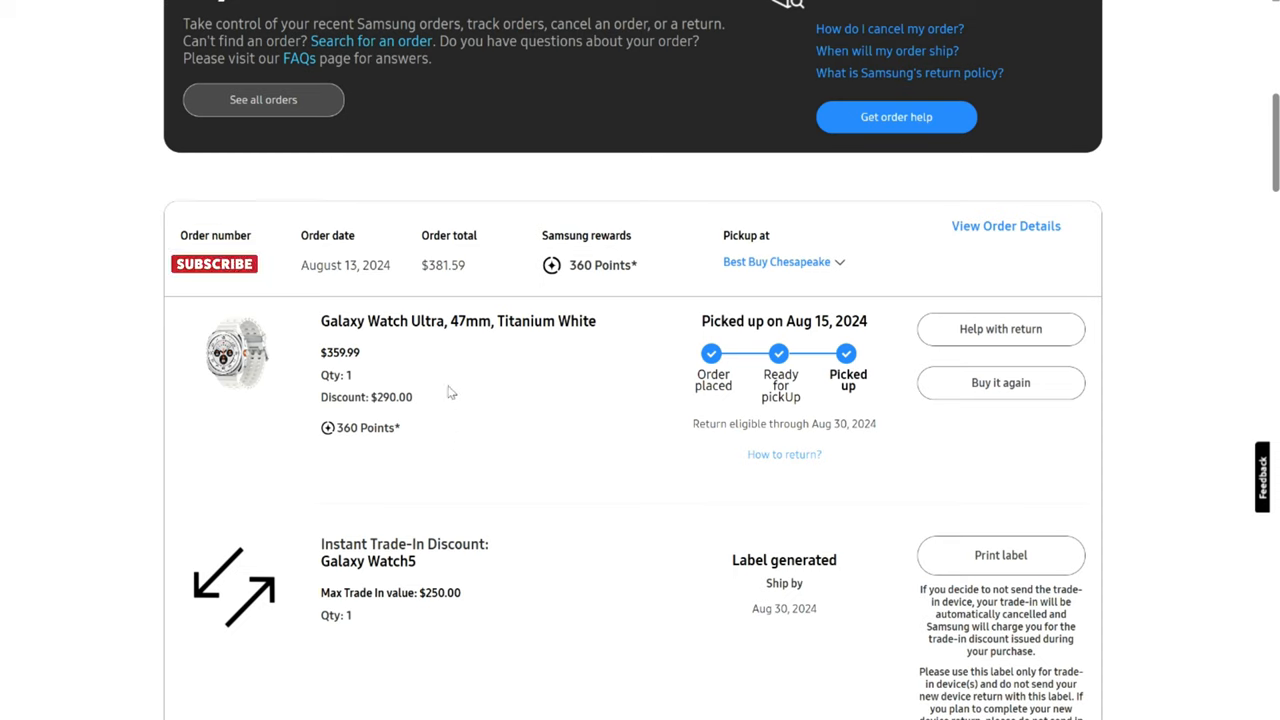
mouse_move(370, 388)
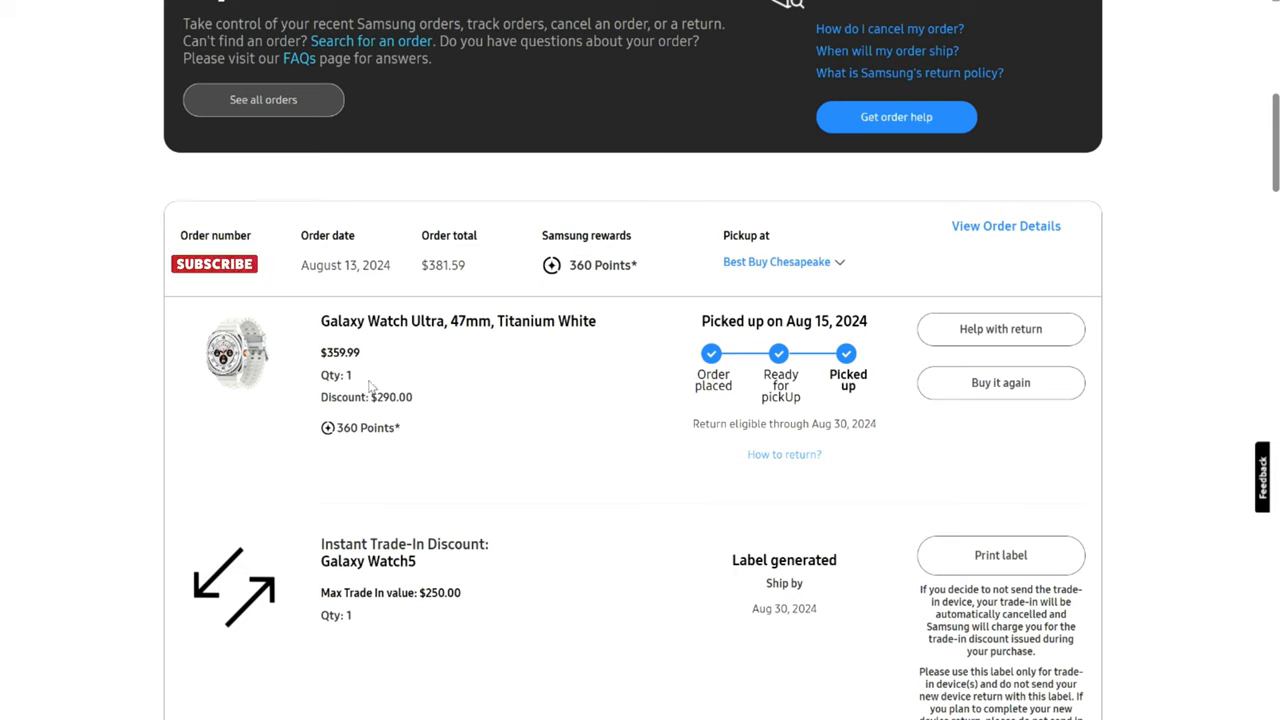
mouse_move(350, 370)
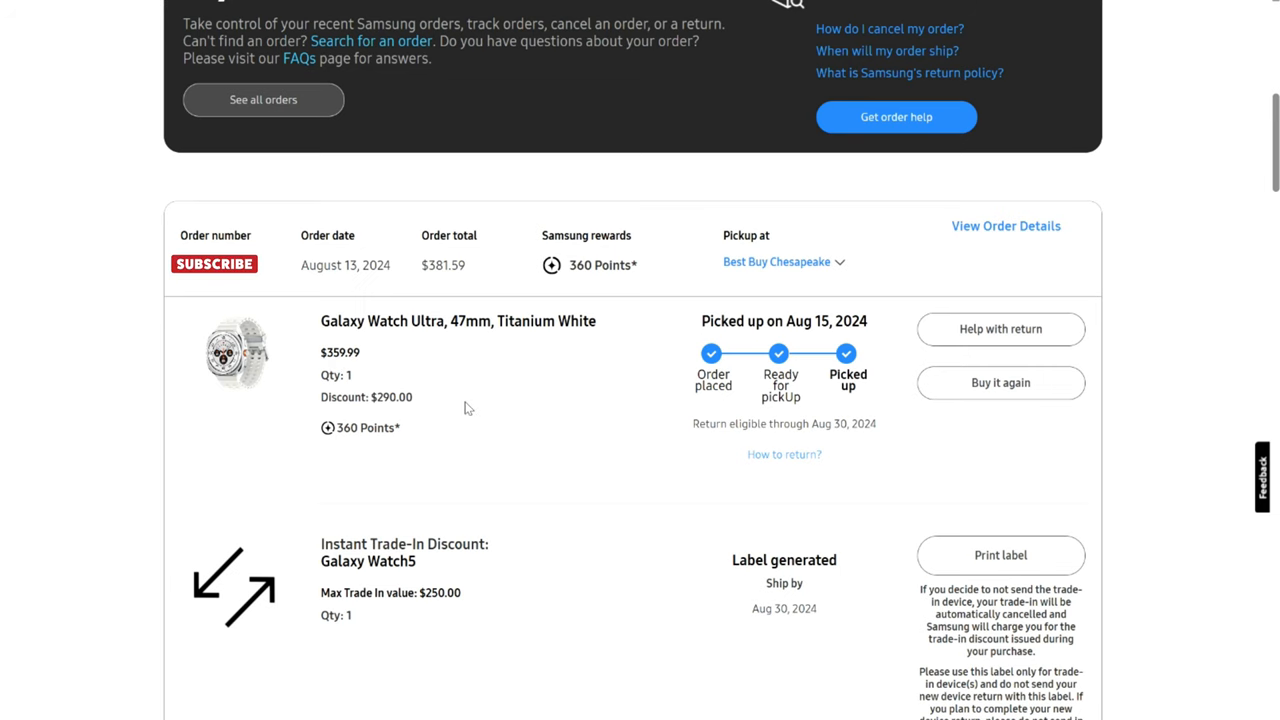
Scroll the order history past the $290-discounted Watch Ultra order to the Z Fold4 pickup
scroll("down", 3)
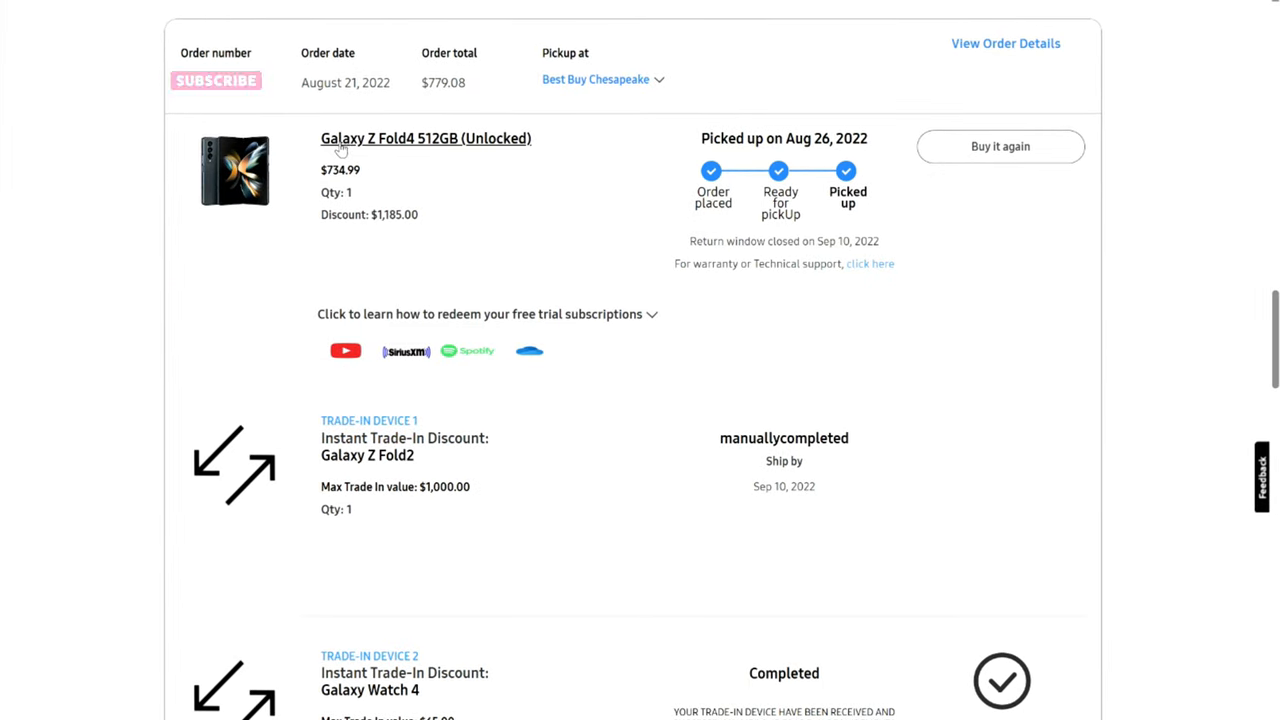
mouse_move(424, 152)
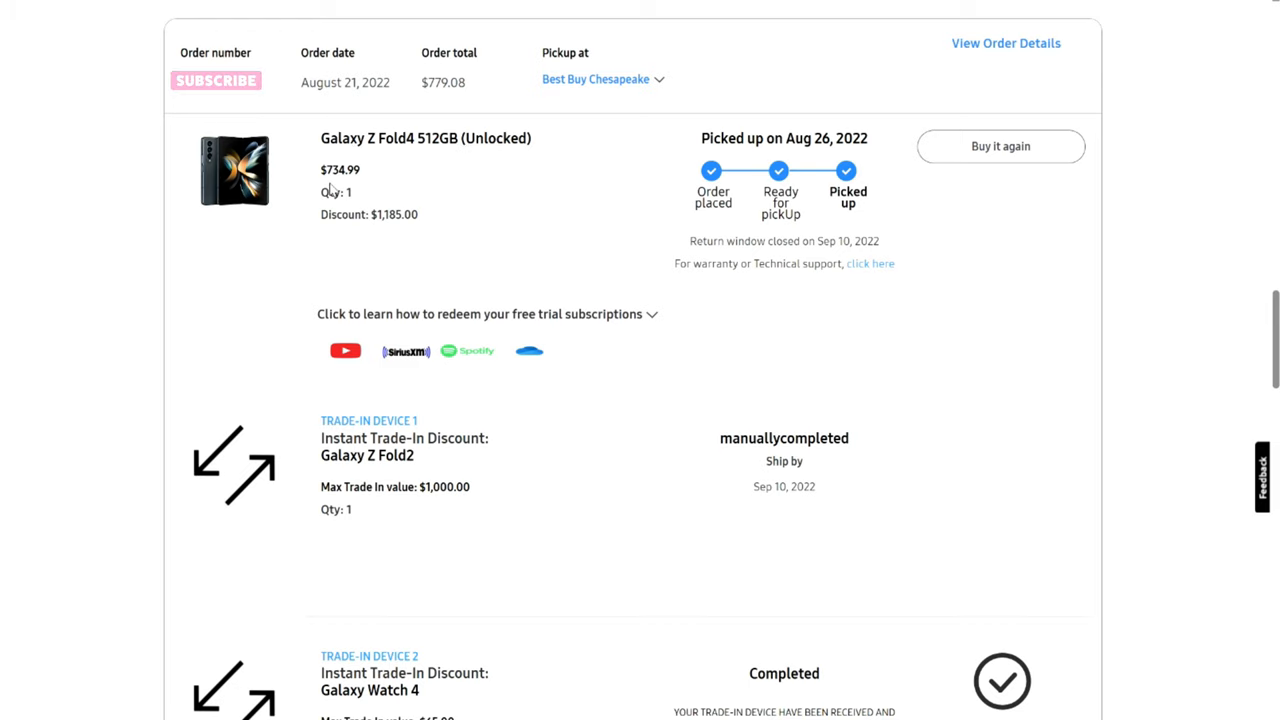
mouse_move(420, 206)
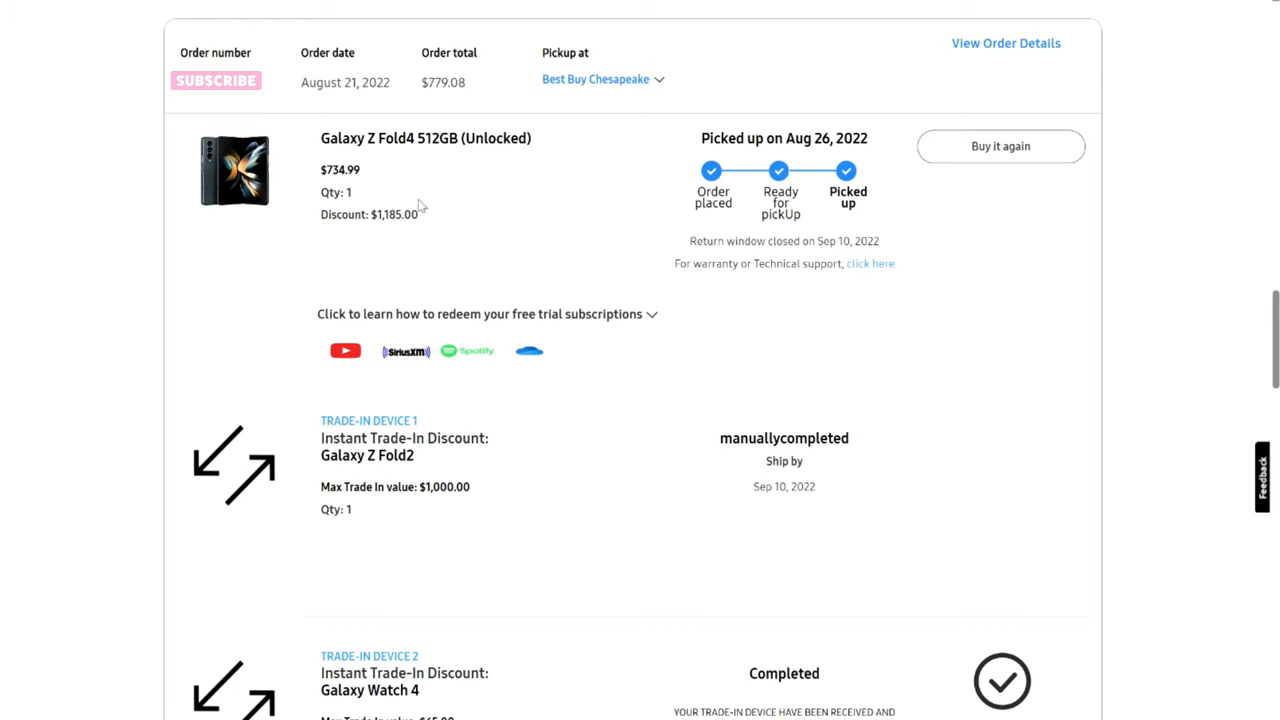
mouse_move(400, 236)
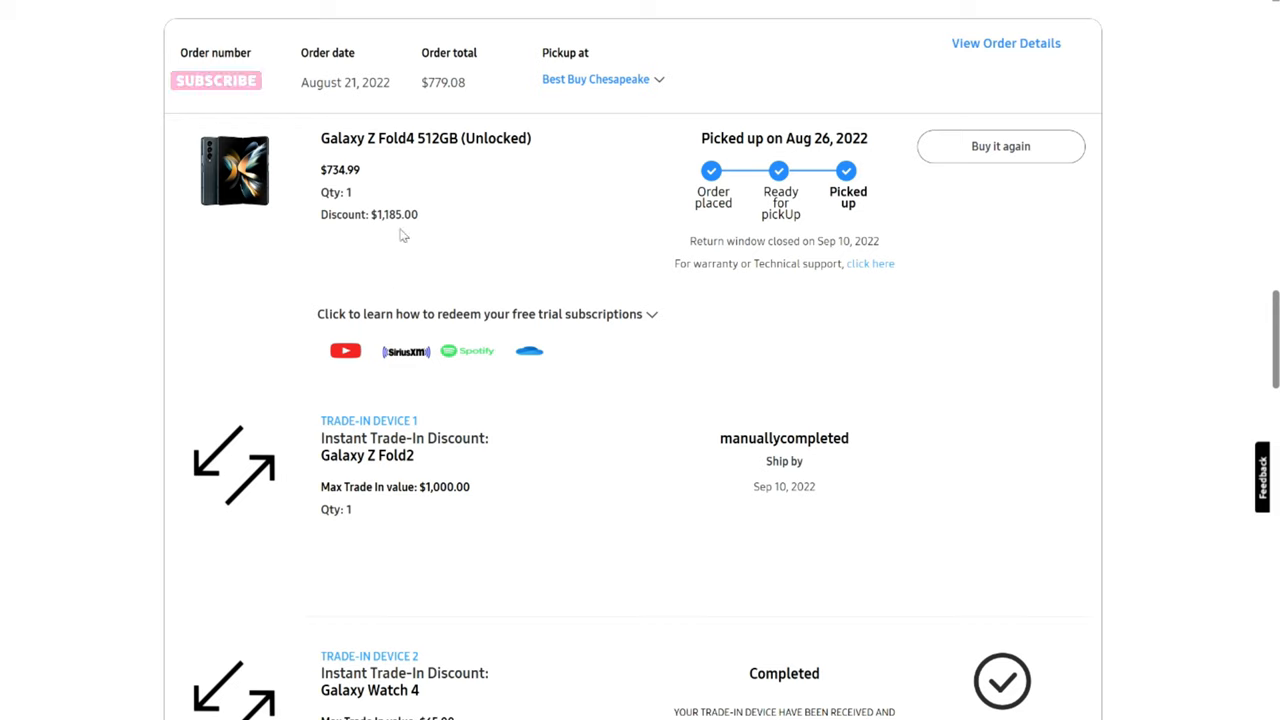
mouse_move(400, 228)
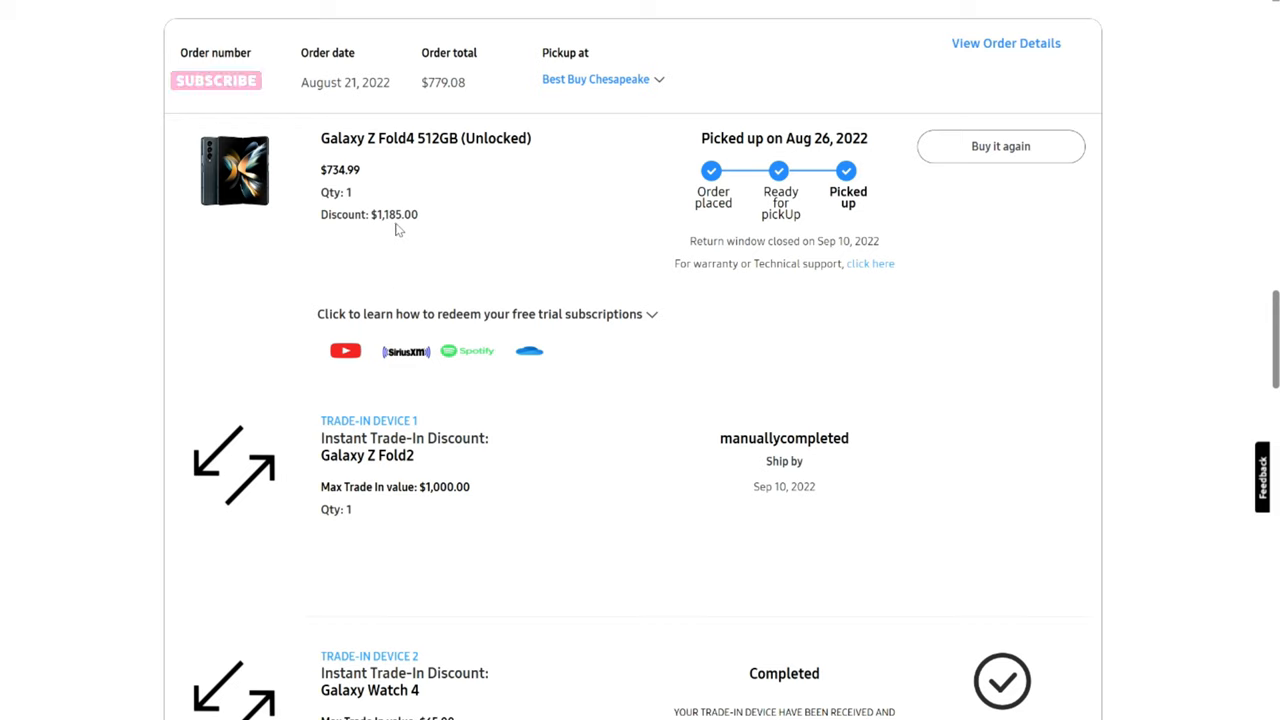
mouse_move(416, 232)
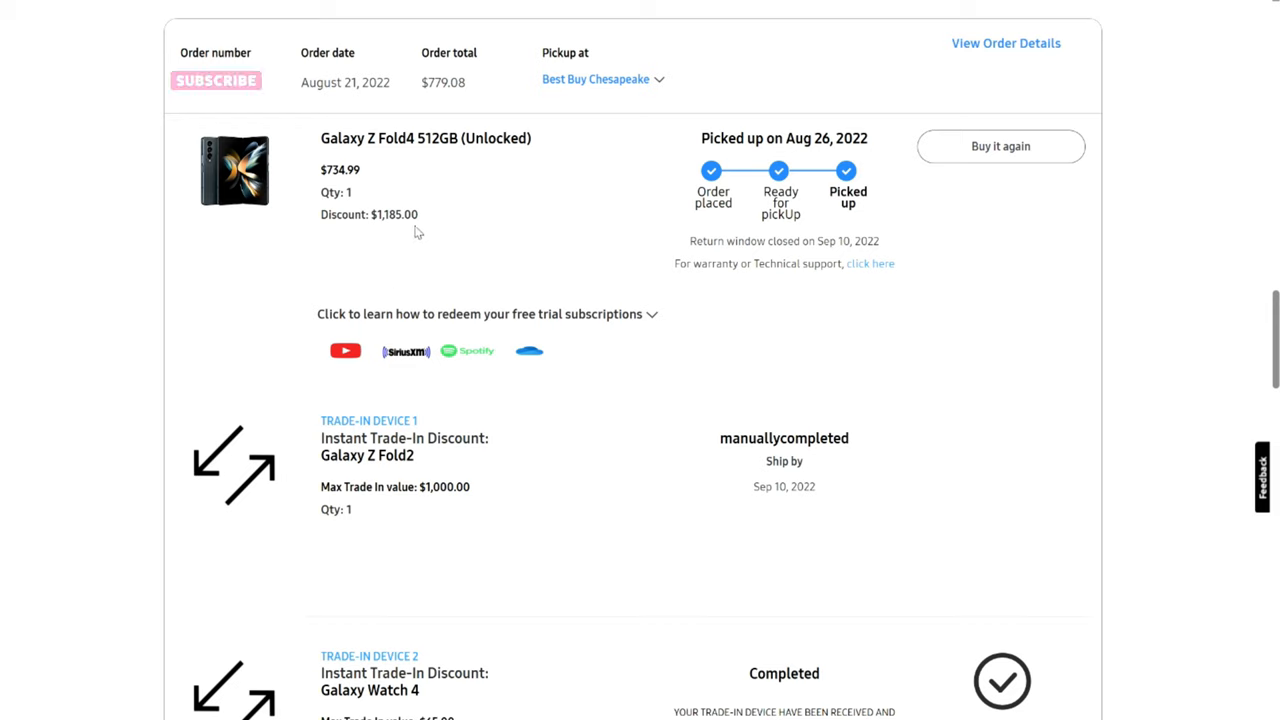
mouse_move(352, 214)
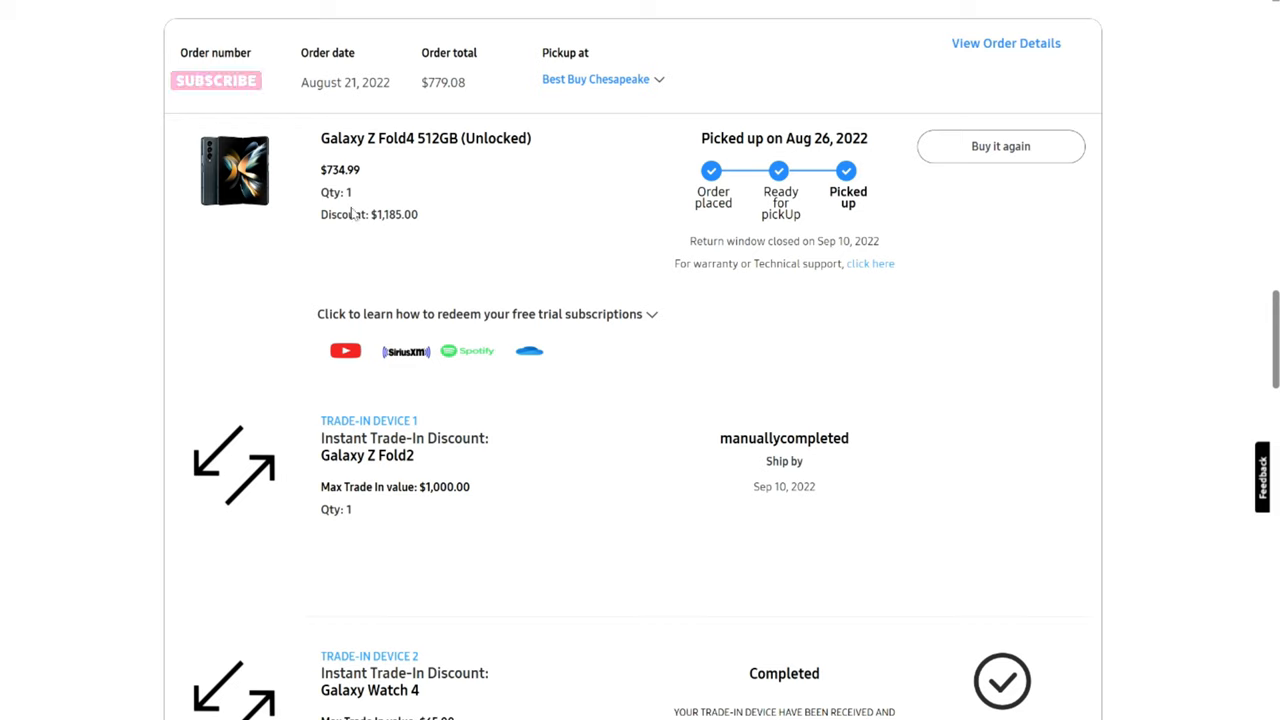